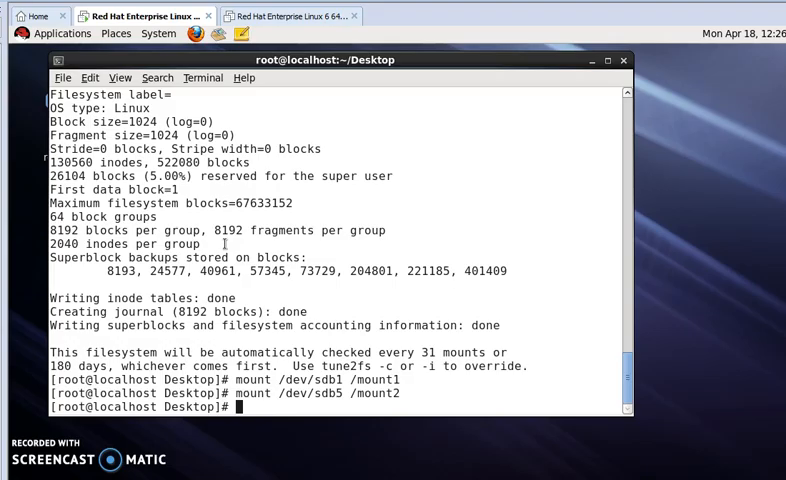
Run mount -a to mount /dev/sdb1 on /mount1 and /dev/sdb5 on /mount2
type("mount")
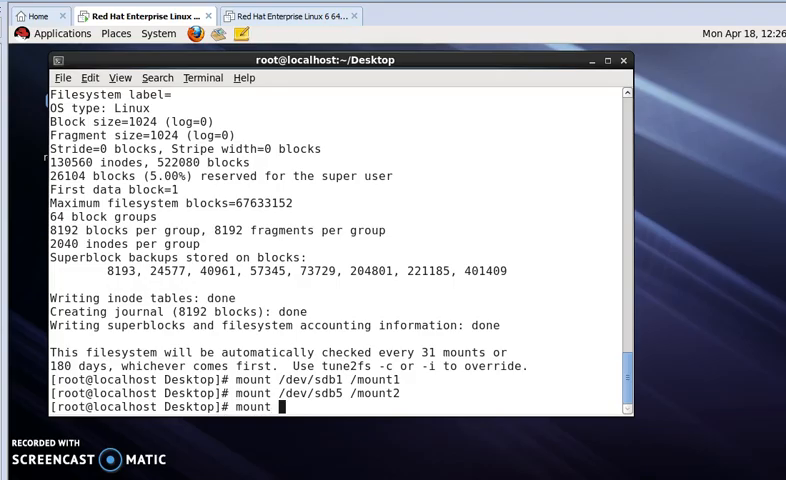
type("-a")
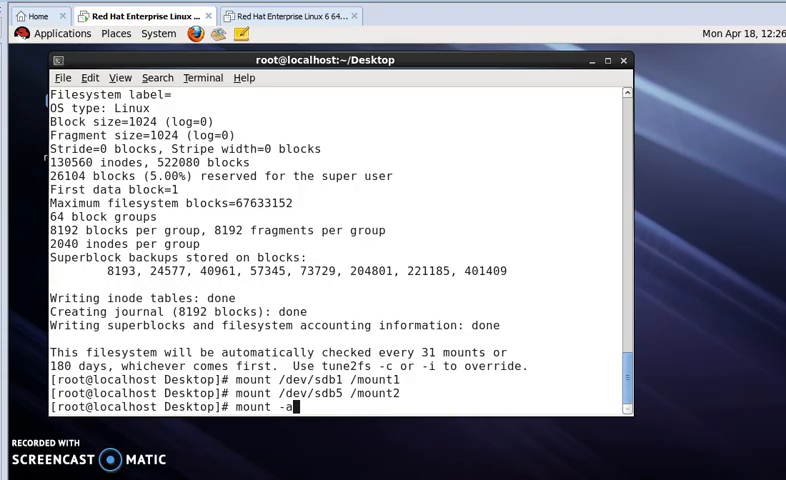
key("Return")
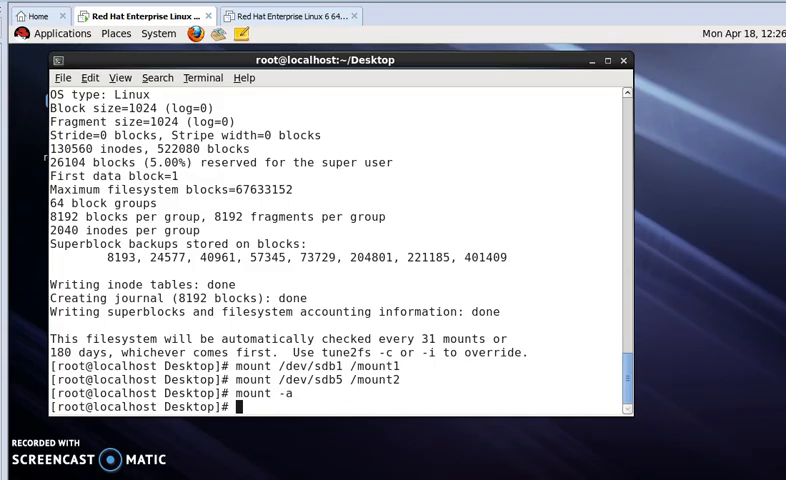
Run df -h, confirming /dev/sdb1 (2.0G) on /mount1 and /dev/sdb5 (494M) on /mount2
type("df -")
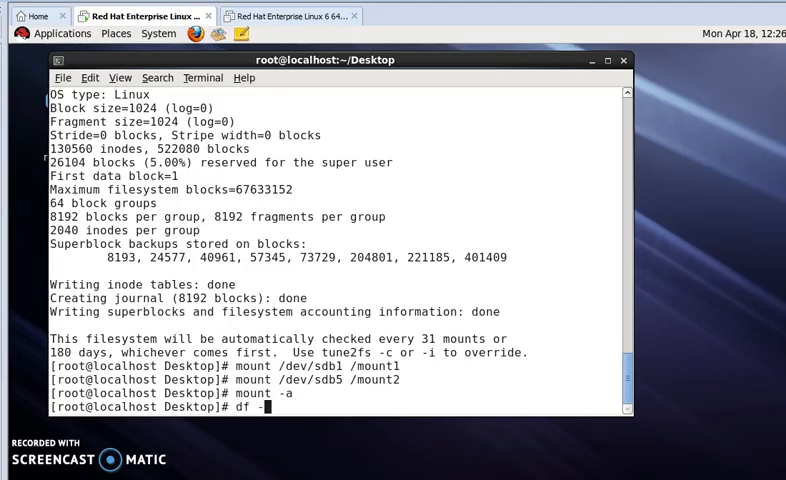
type("h")
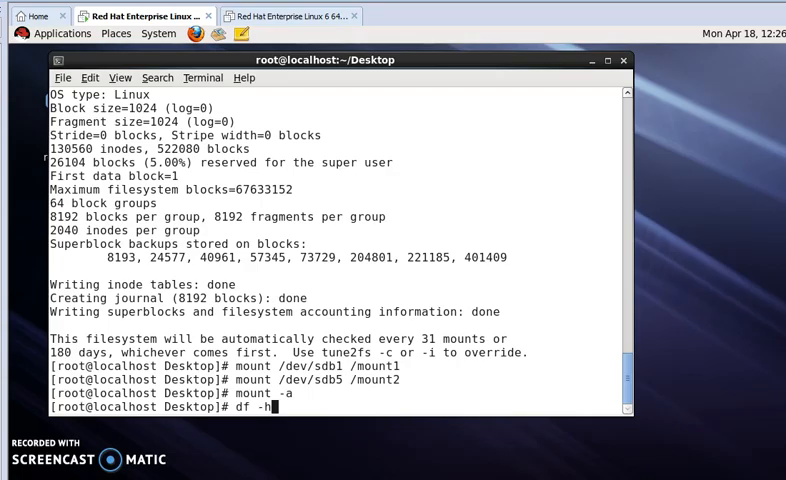
key("Return")
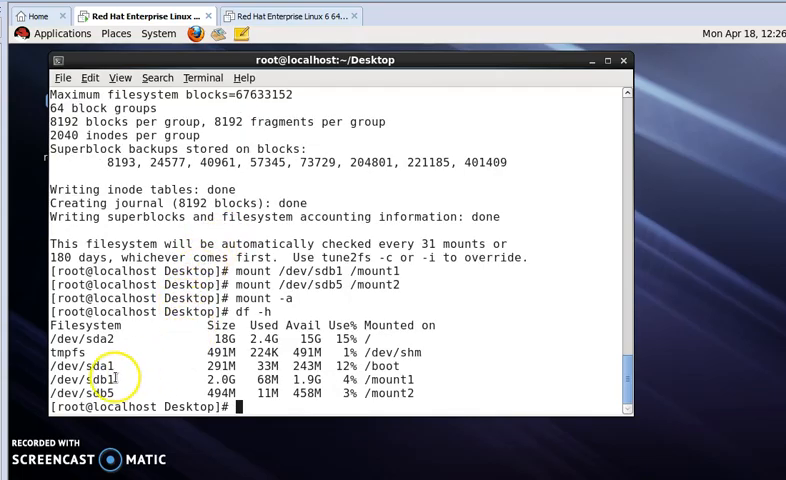
mouse_move(33, 343)
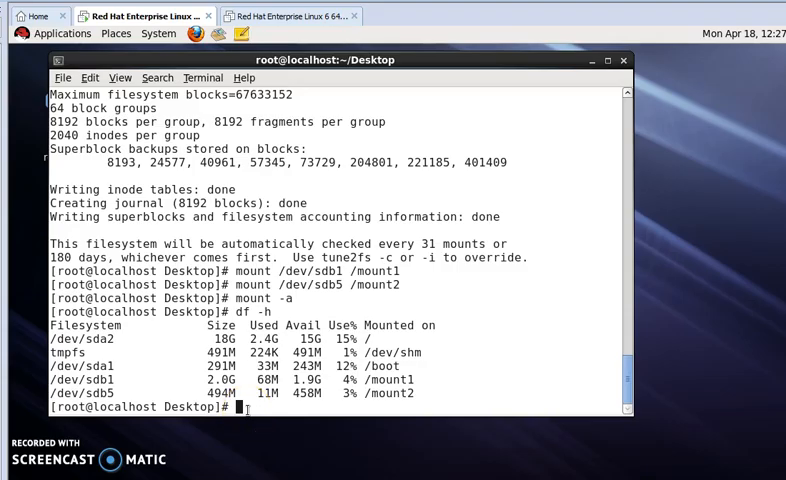
Type 'vim /etc/' at the prompt, correcting the mistyped characters
type("vim /")
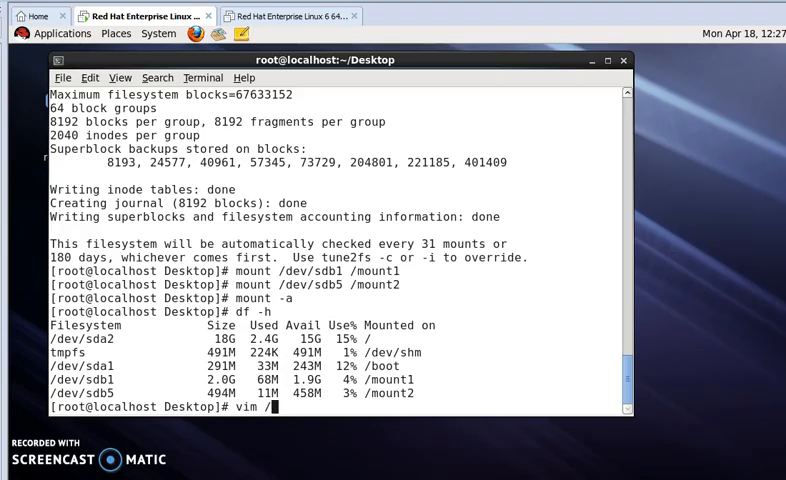
type("de")
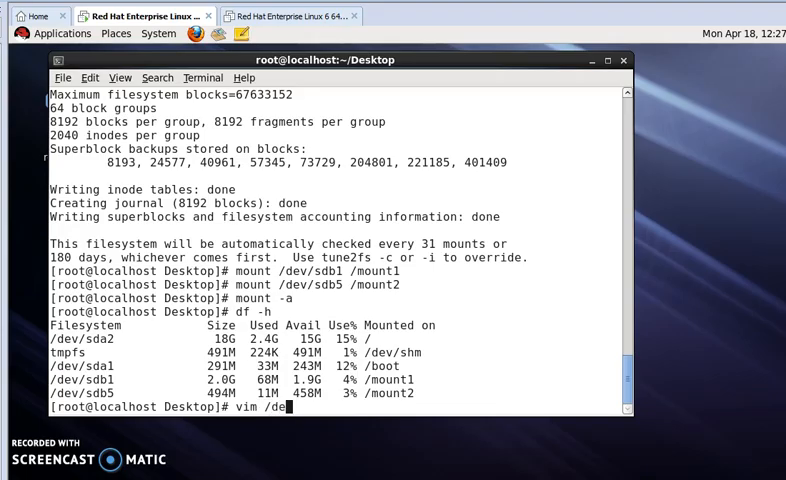
type("t")
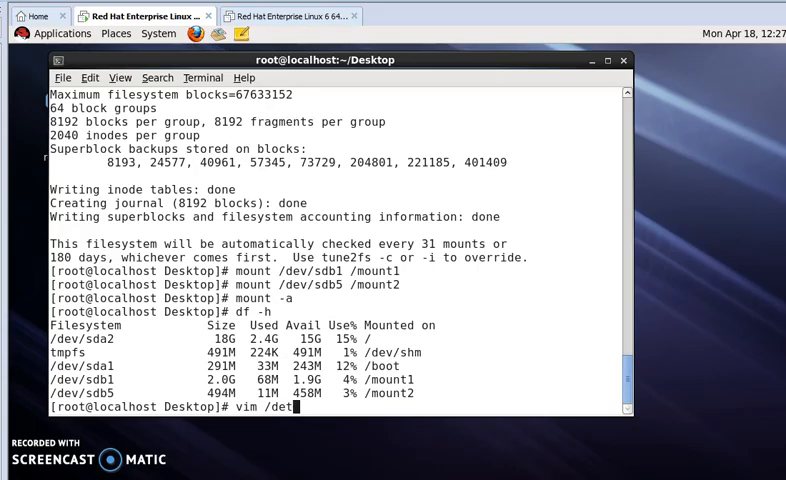
key("BackSpace")
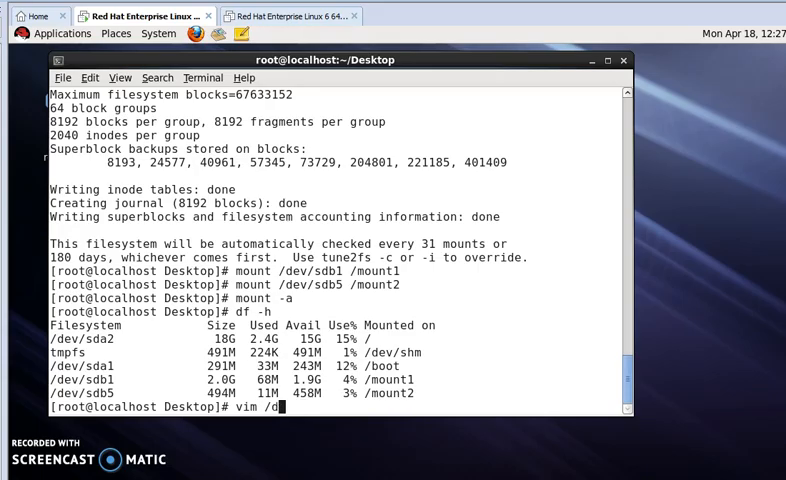
key("BackSpace")
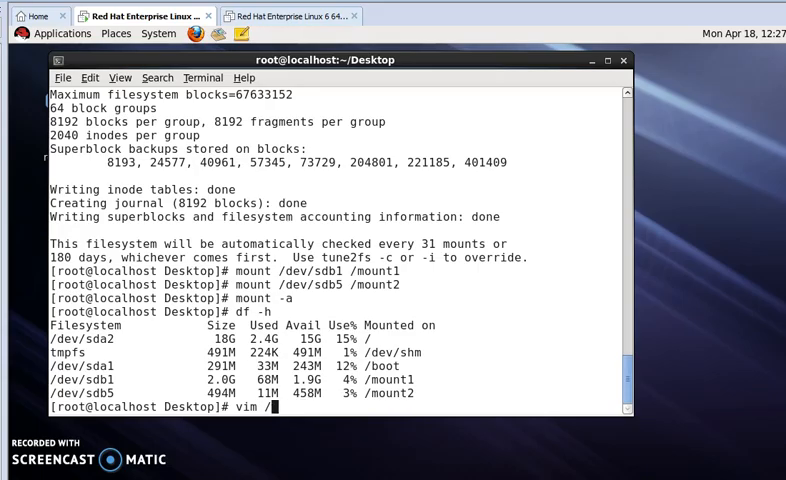
type("t")
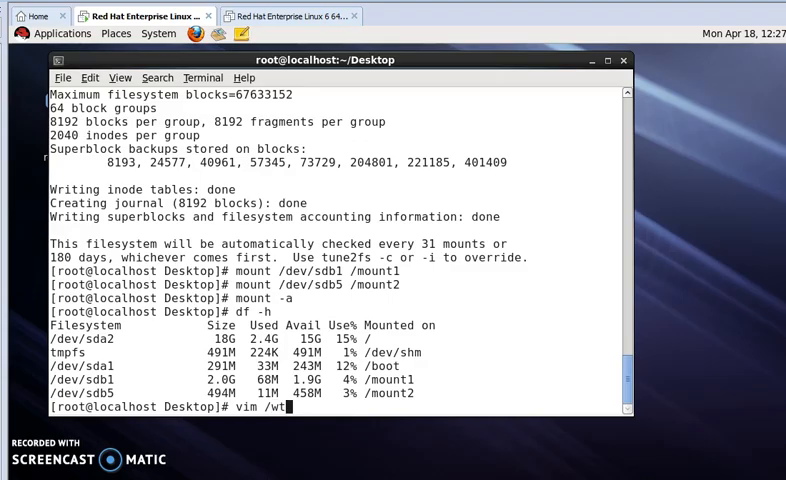
type("er")
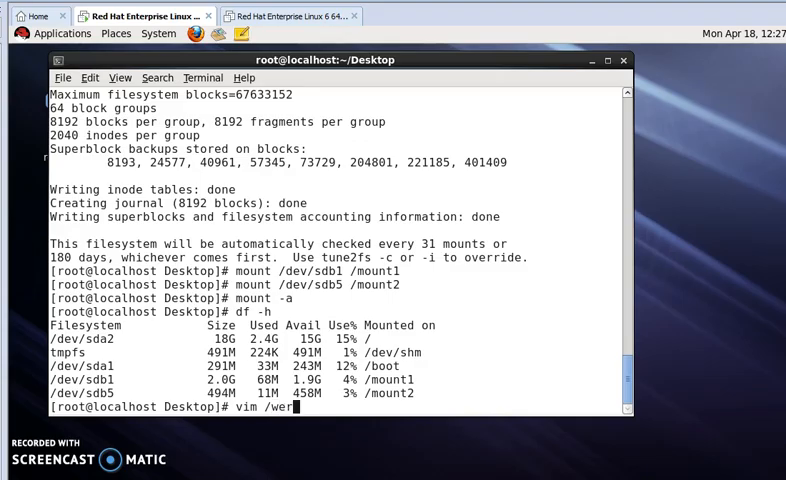
type("/et")
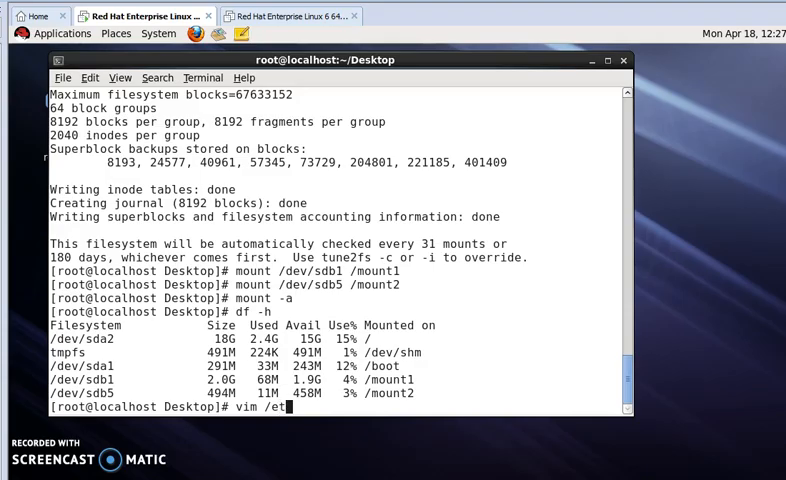
type("c/")
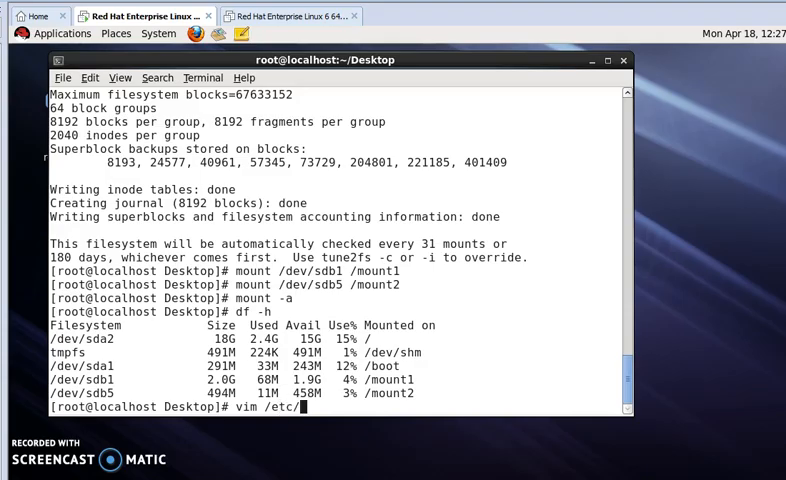
Open /etc/fstab in Vim and begin a new last-line entry with /dev/sdb1
type("fstab")
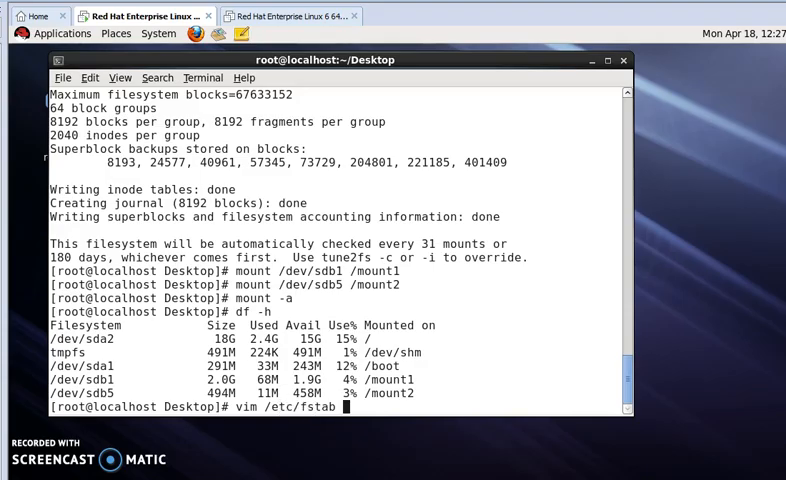
key("Return")
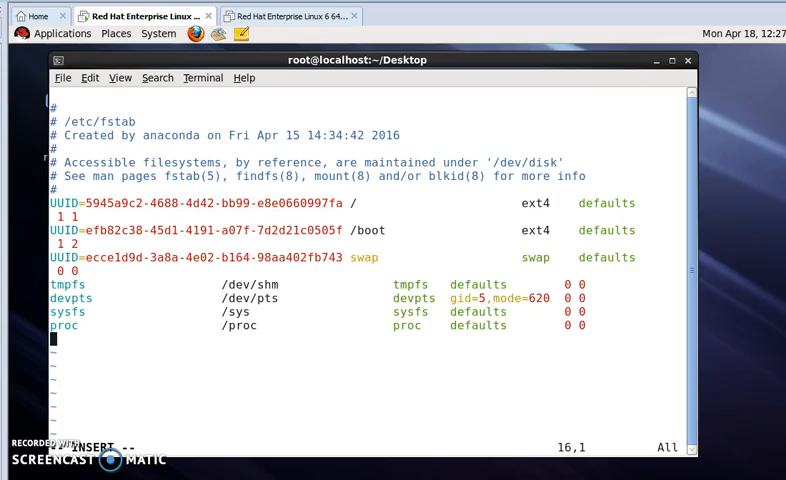
type("/")
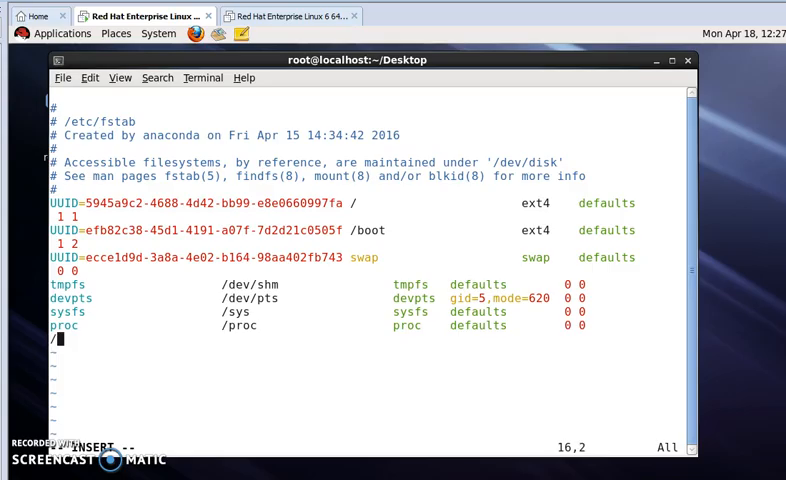
type("ev")
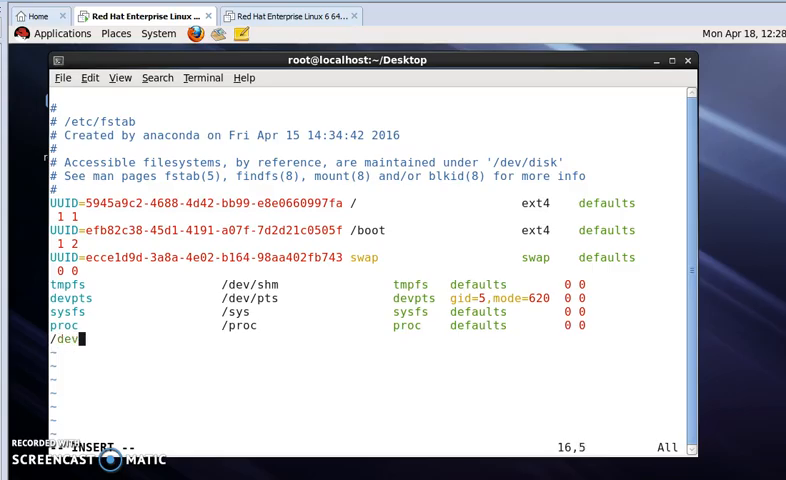
type("sd")
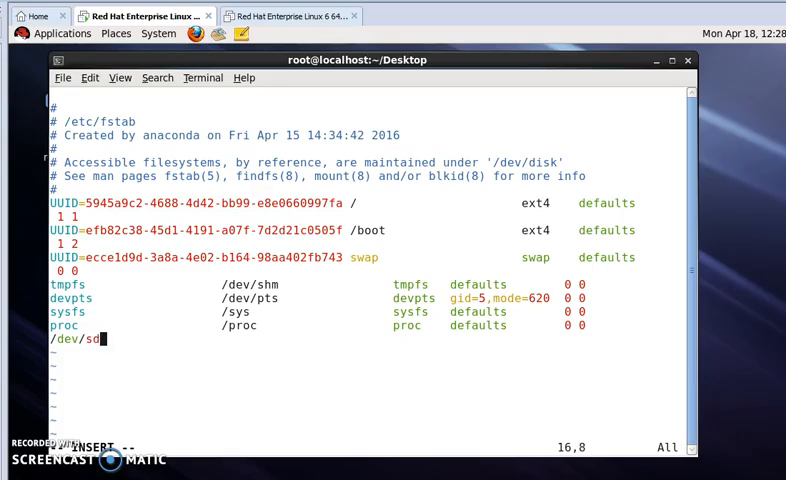
type("b")
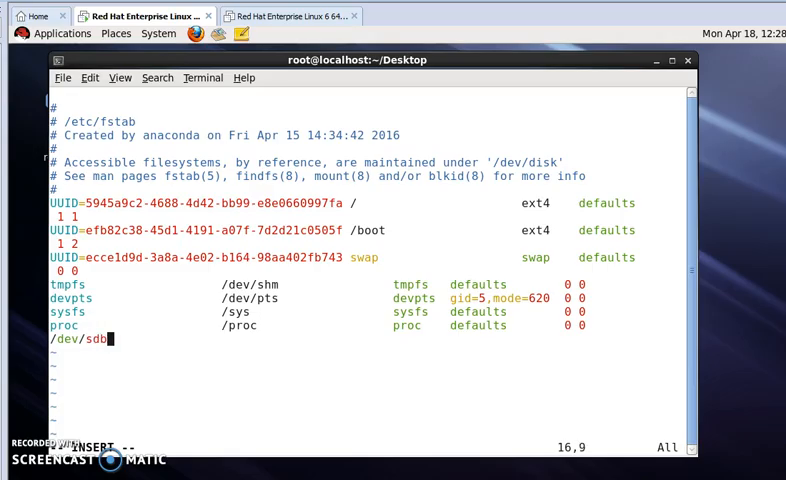
type("1")
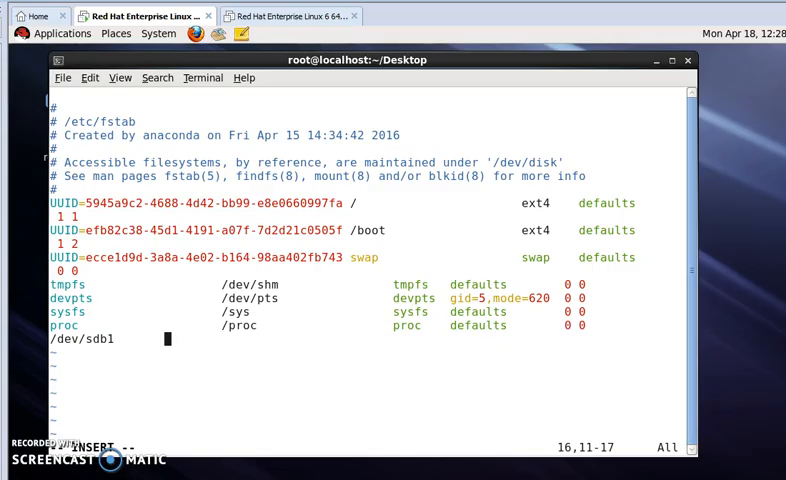
type("/")
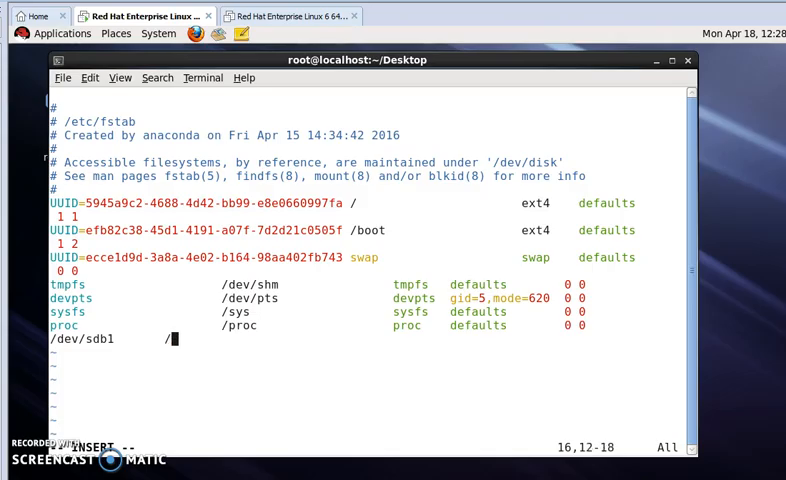
Finish the line as /dev/sdb1 /mount1 ext4 defaults 0 0
type("mount")
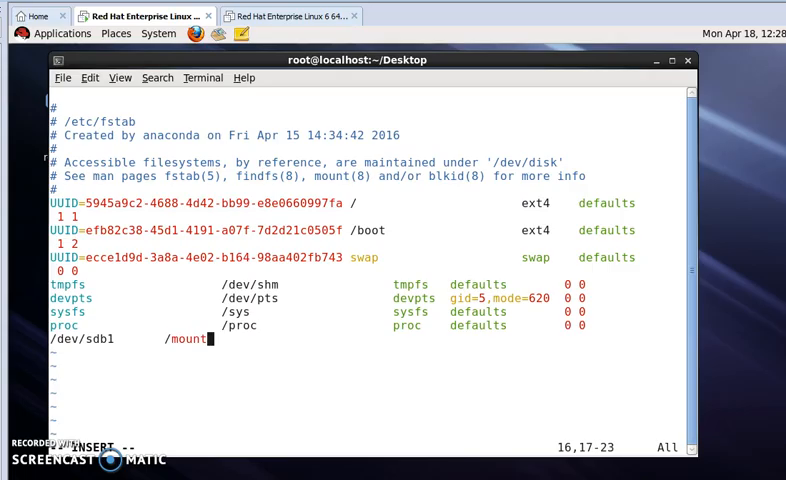
type("1")
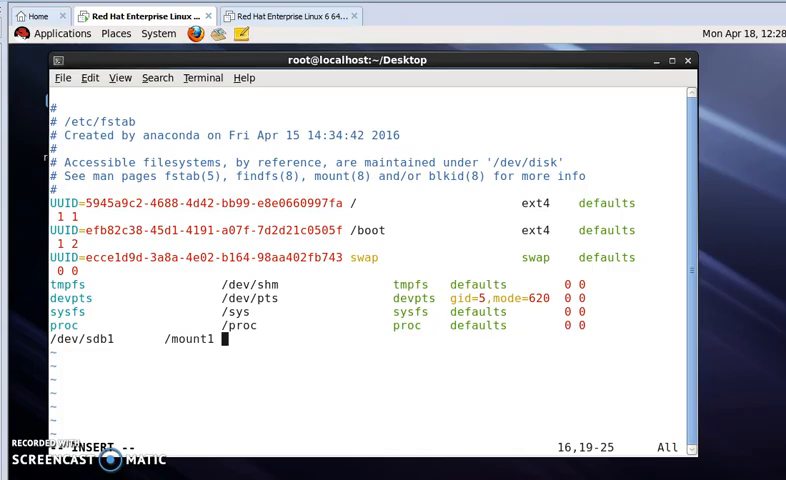
type("ext")
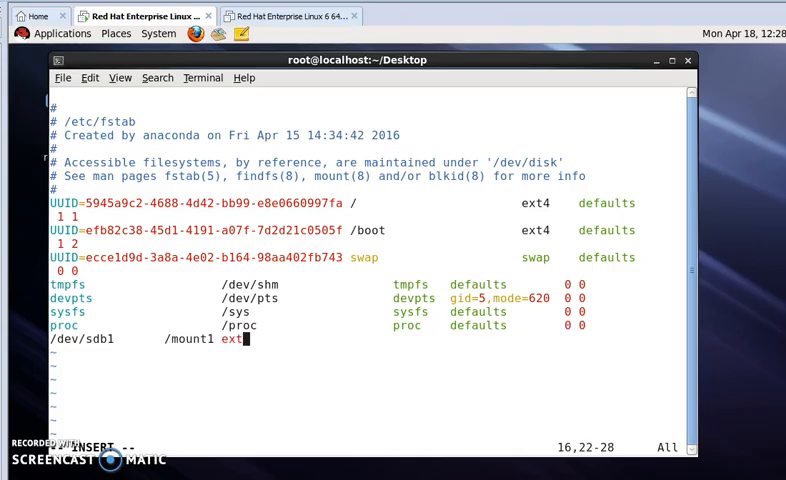
type("4")
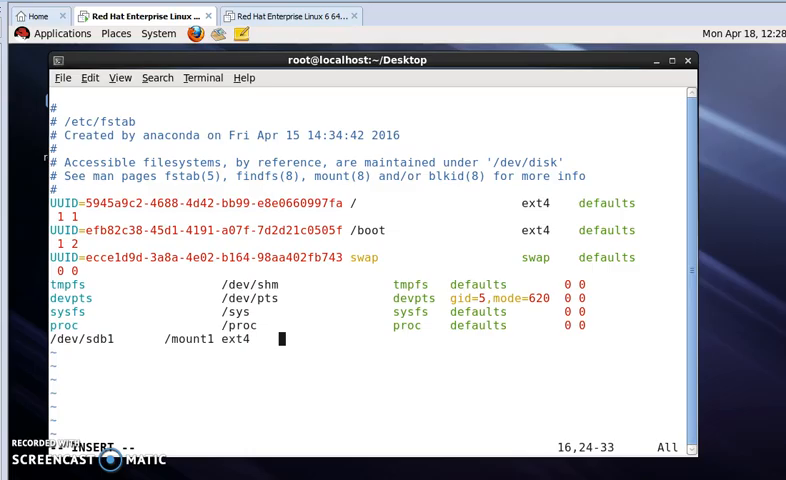
type("default")
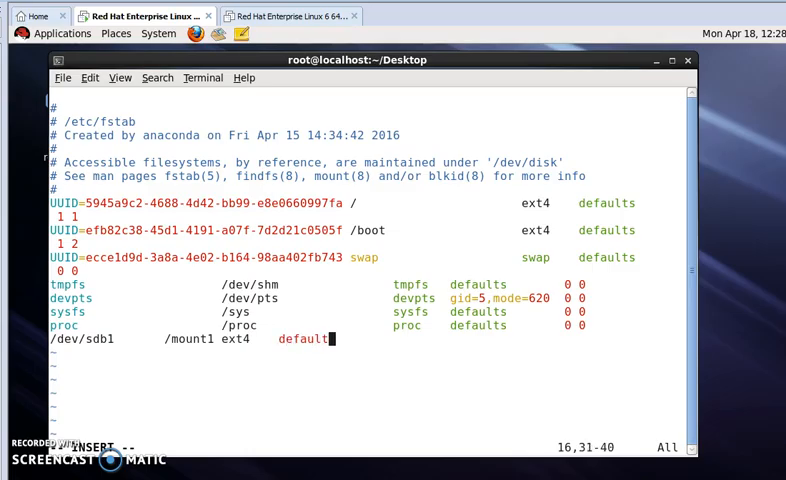
type("s")
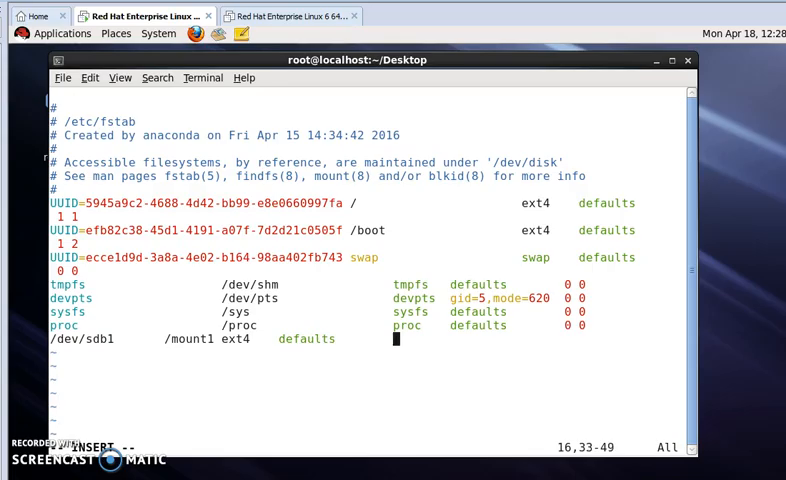
type("0")
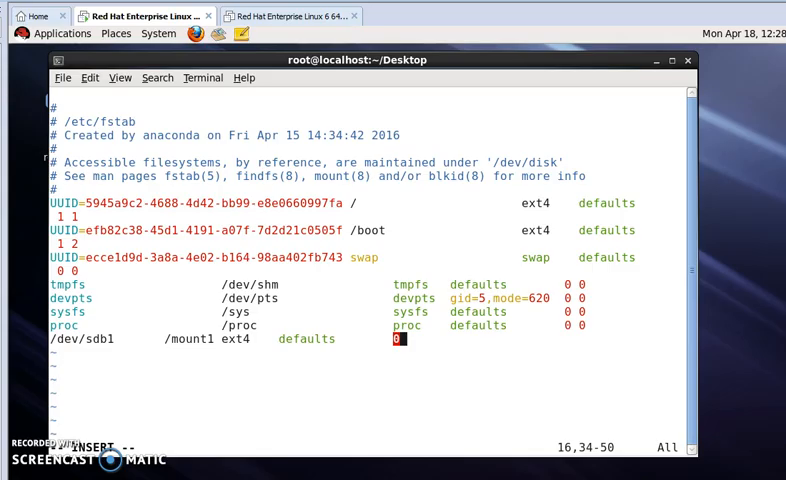
type("0")
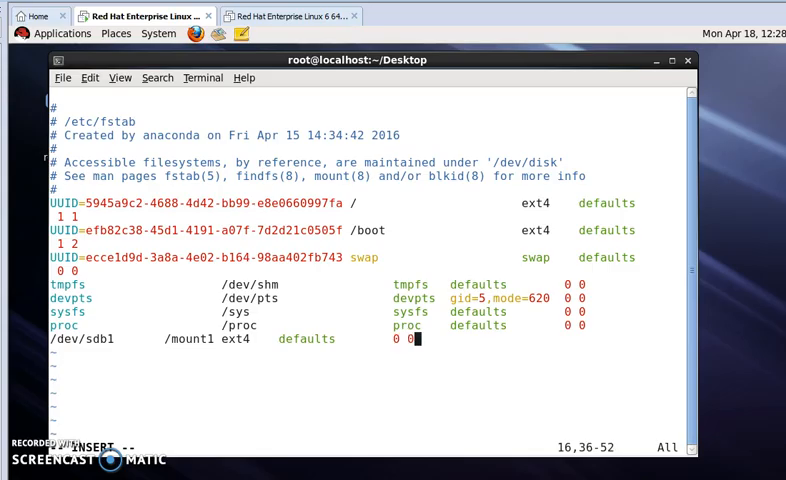
On a new line, type a second entry: /dev/sdb1 /mount2 ext4 with defaults
key("Return")
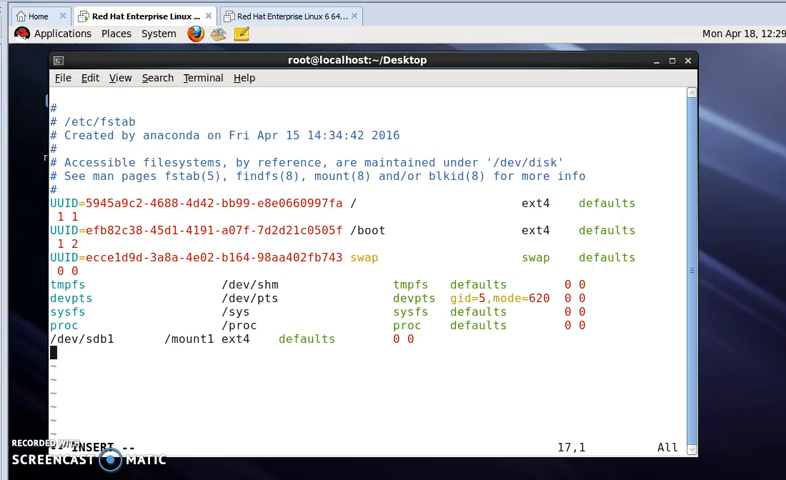
type("/dev")
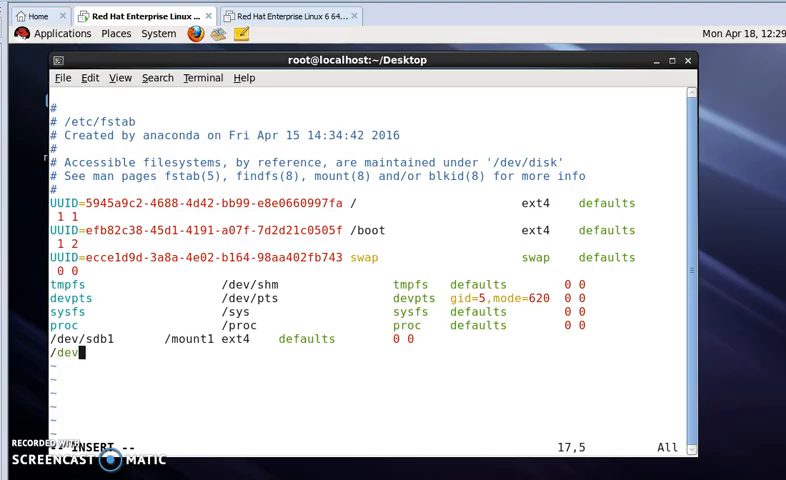
type("sd")
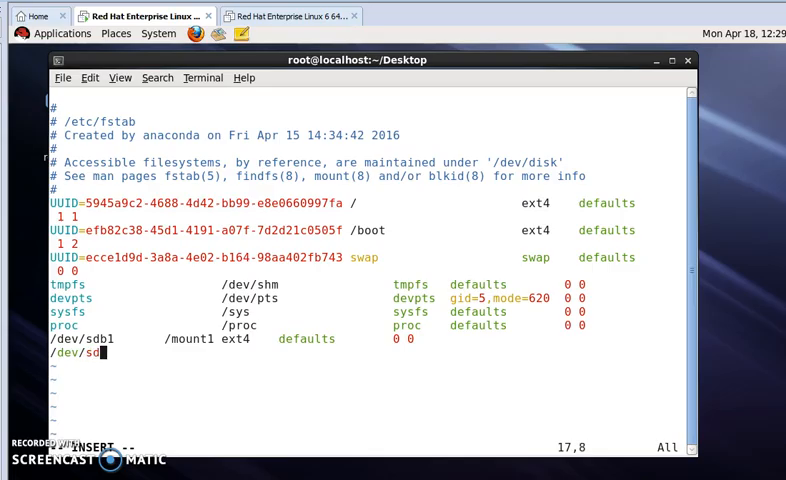
type("b1")
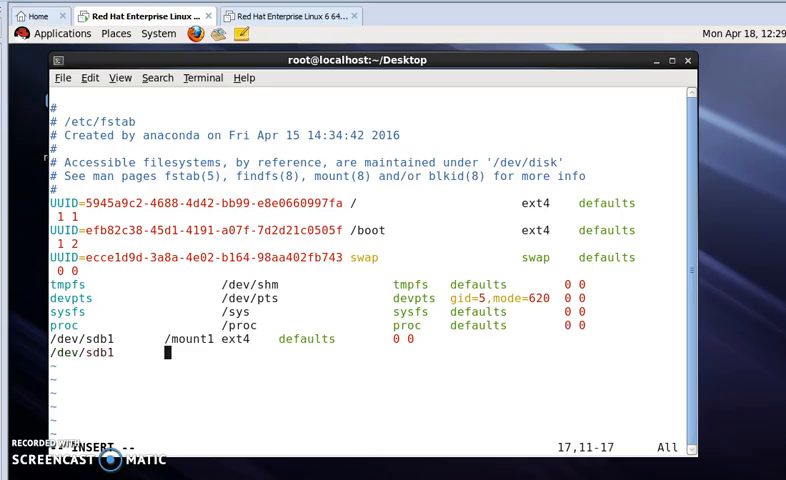
type("/mount")
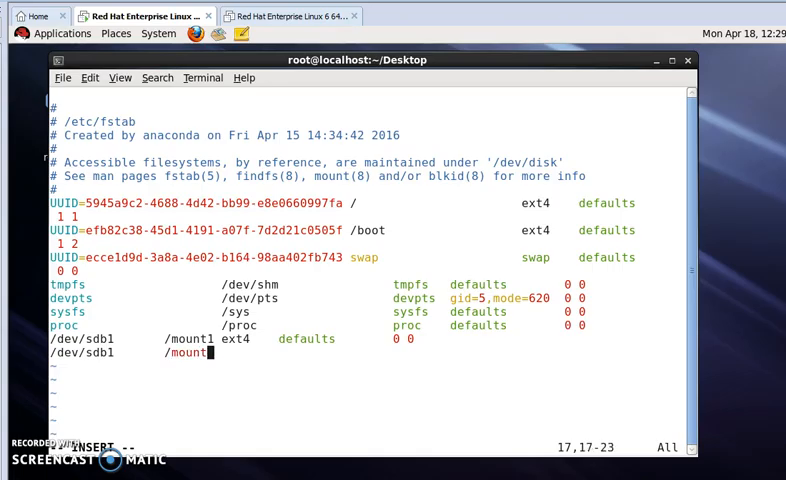
type("2")
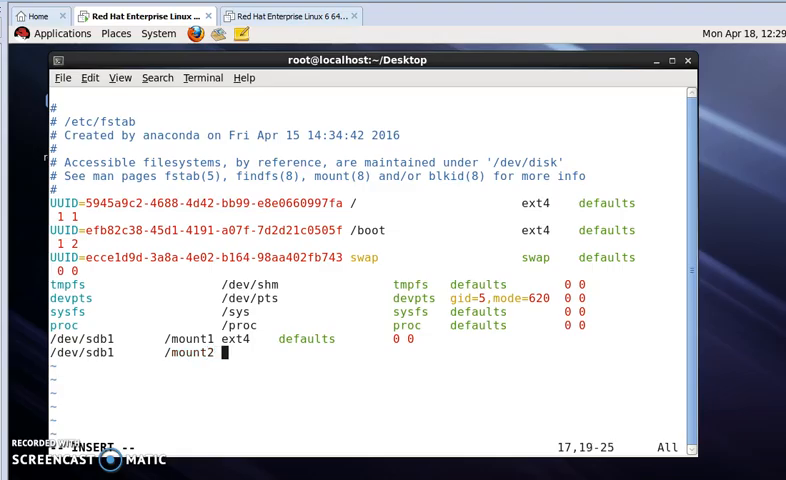
type("ext")
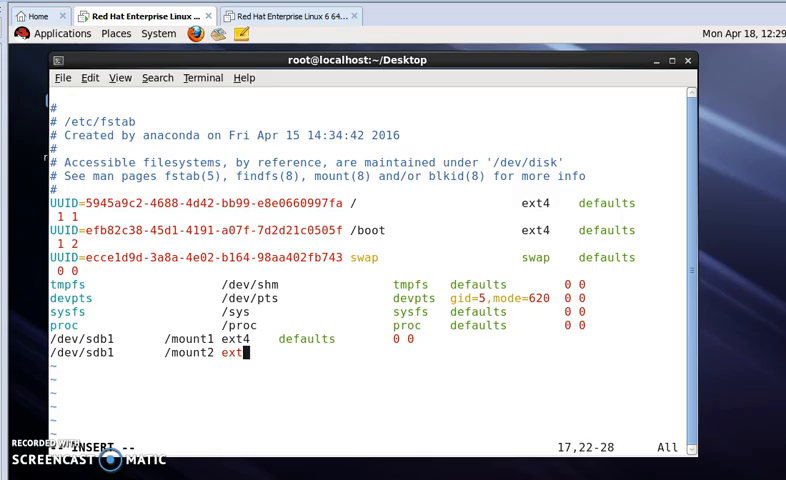
type("4")
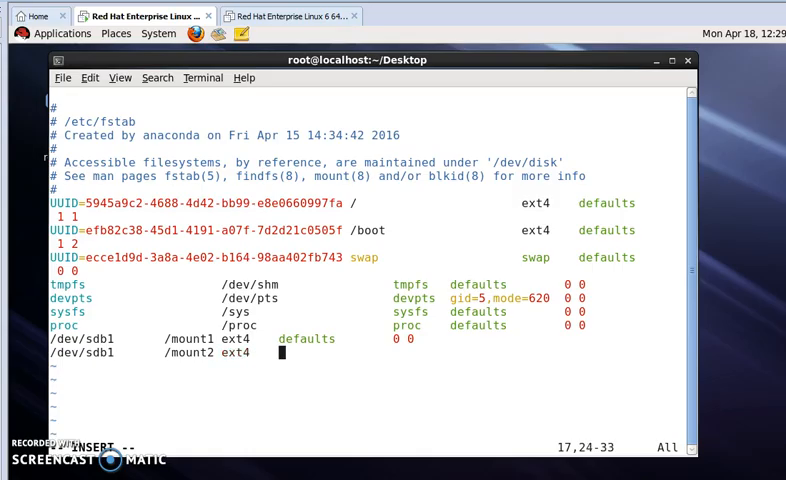
type("dea")
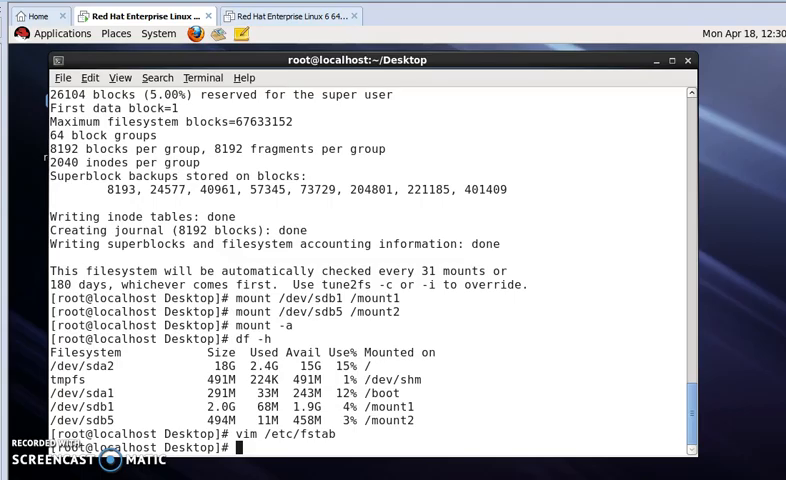
Rerun mount -a and df -h, showing /dev/sdb1 on both /mount1 and /mount2
type("mount")
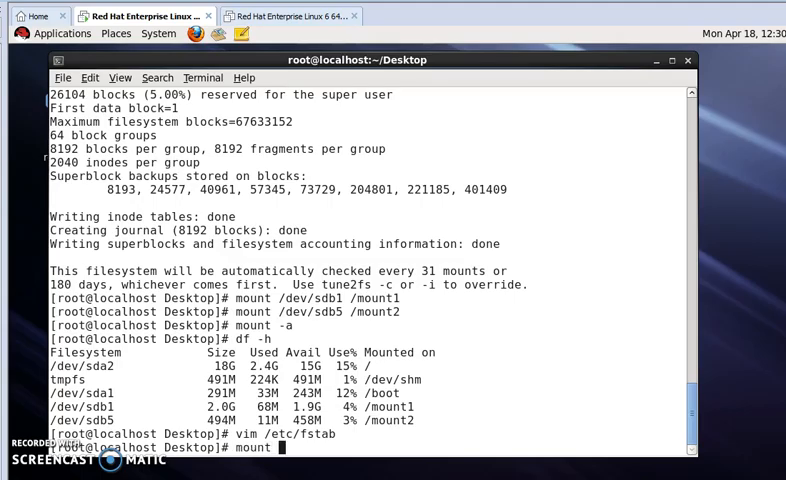
type("-a")
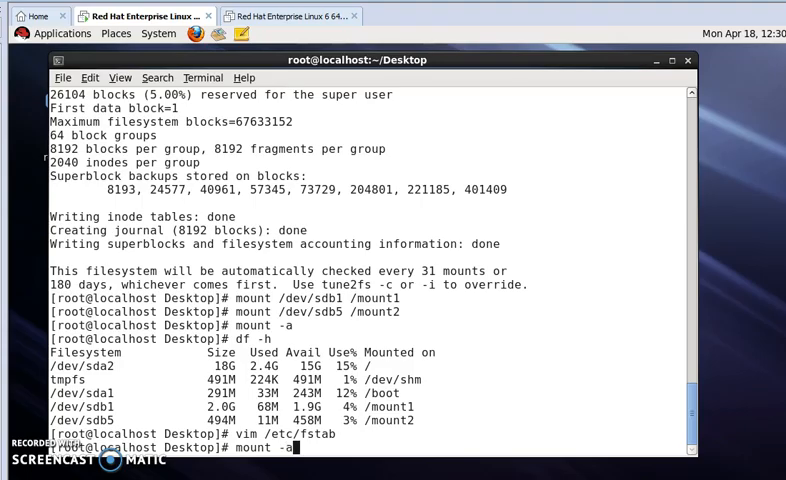
key("Return")
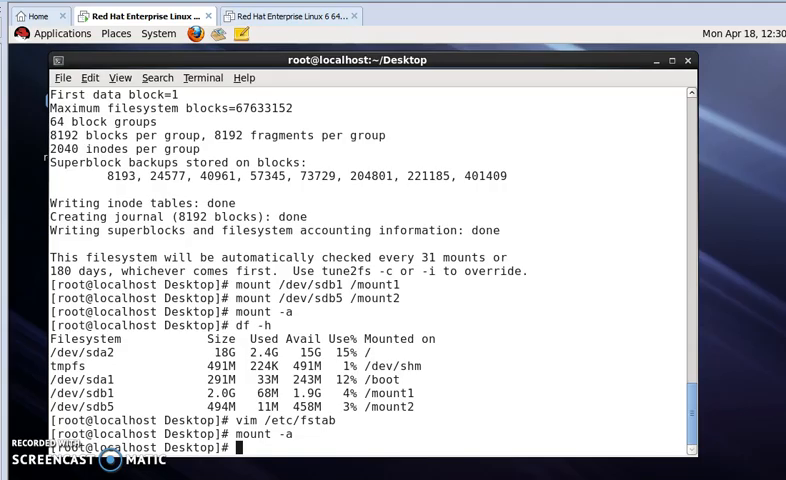
type("df -h")
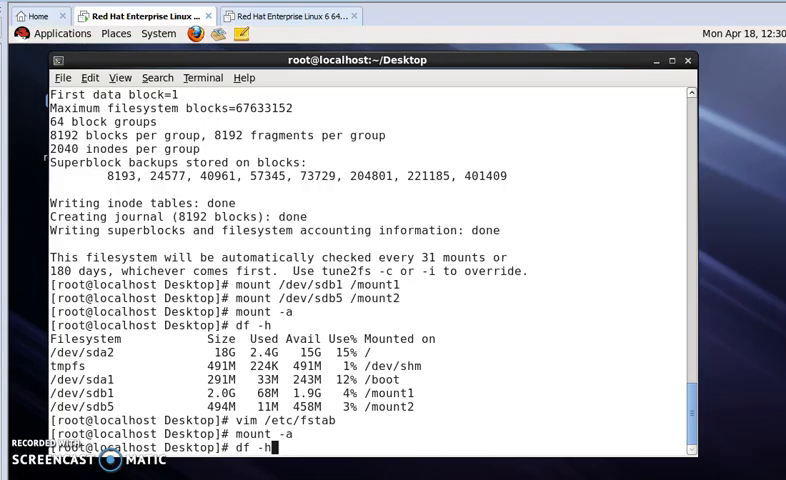
key("Return")
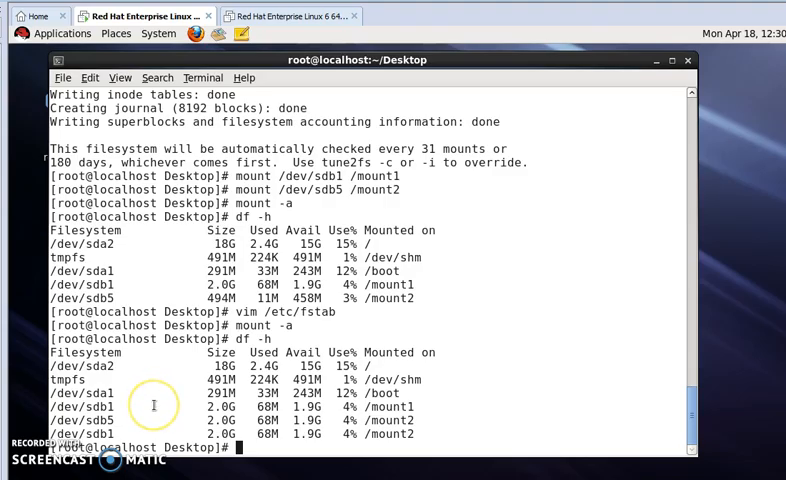
mouse_move(130, 423)
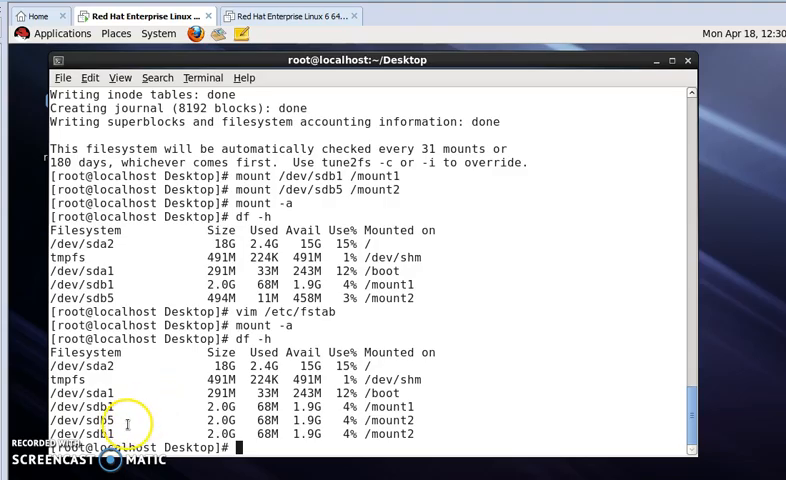
mouse_move(140, 419)
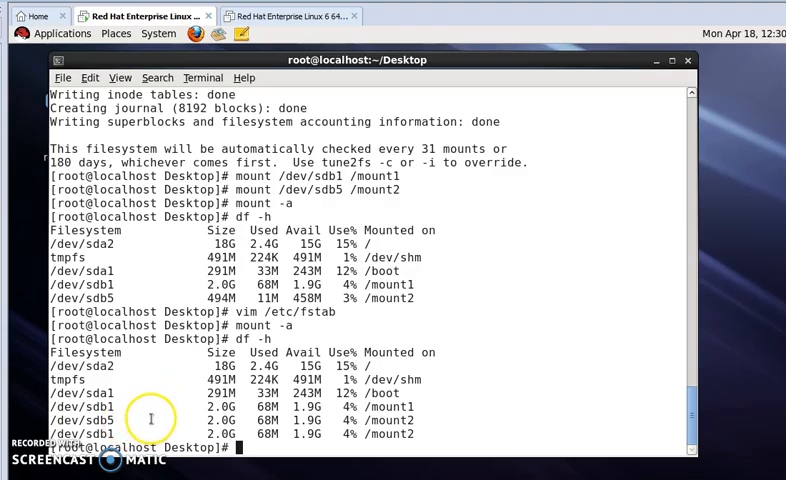
mouse_move(152, 418)
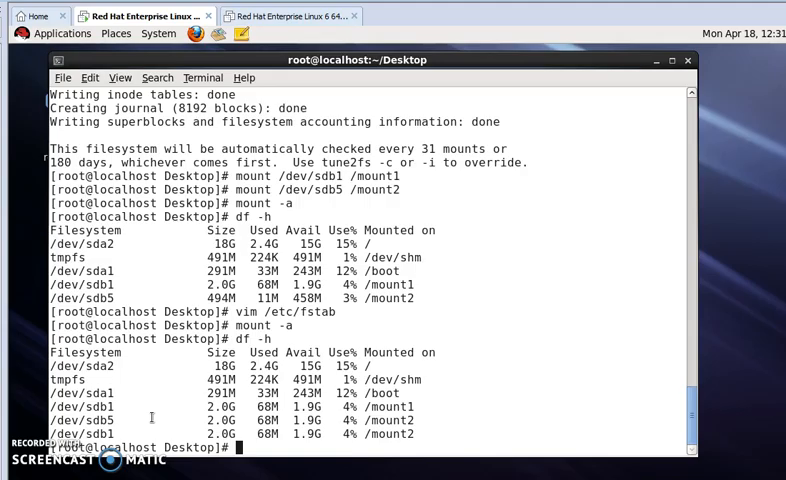
Run the reboot command to restart the machine
type("reboot")
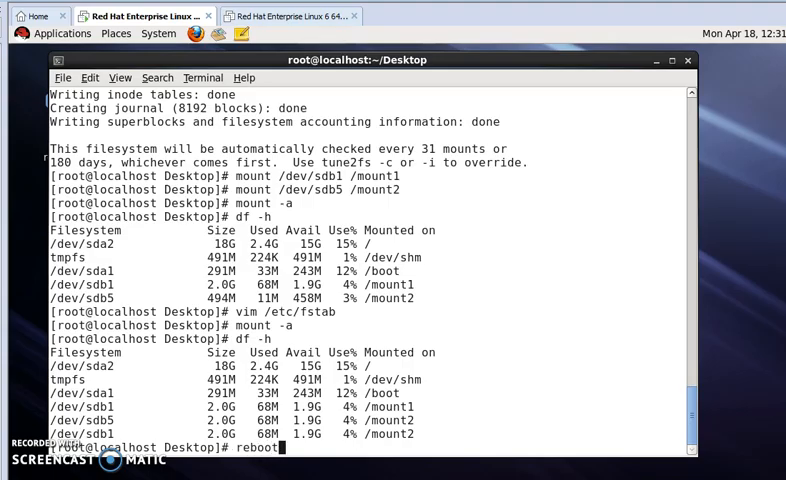
key("Return")
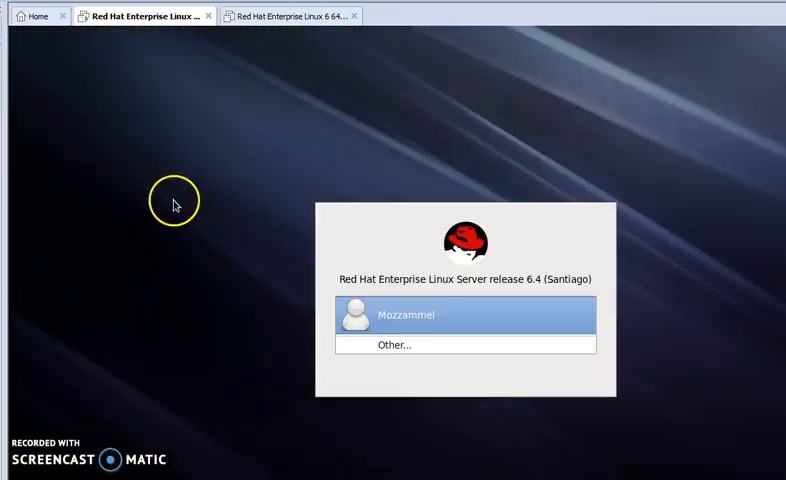
mouse_move(413, 349)
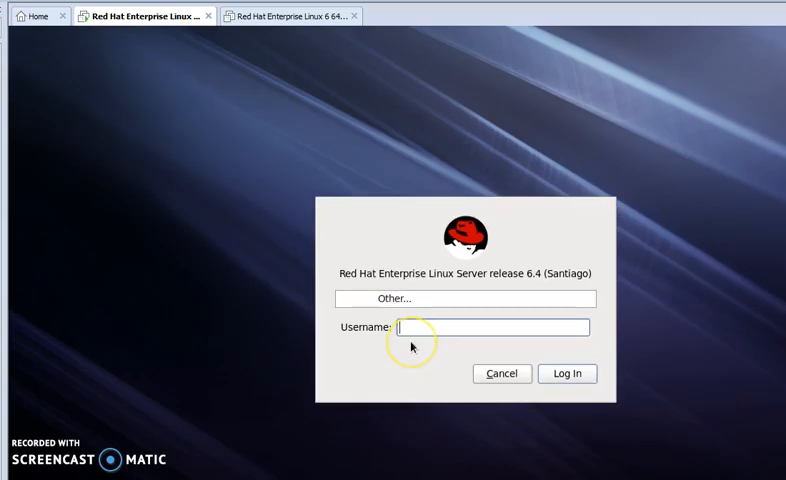
Log in as root with the password to reach the GNOME desktop
type("r")
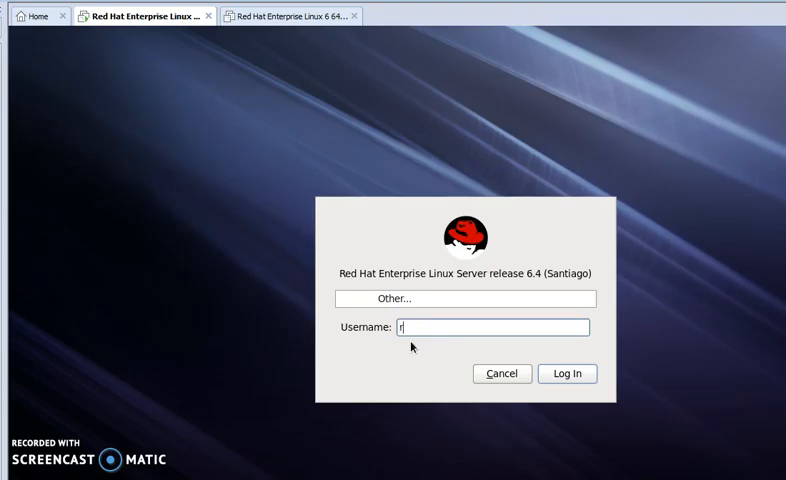
type("oot")
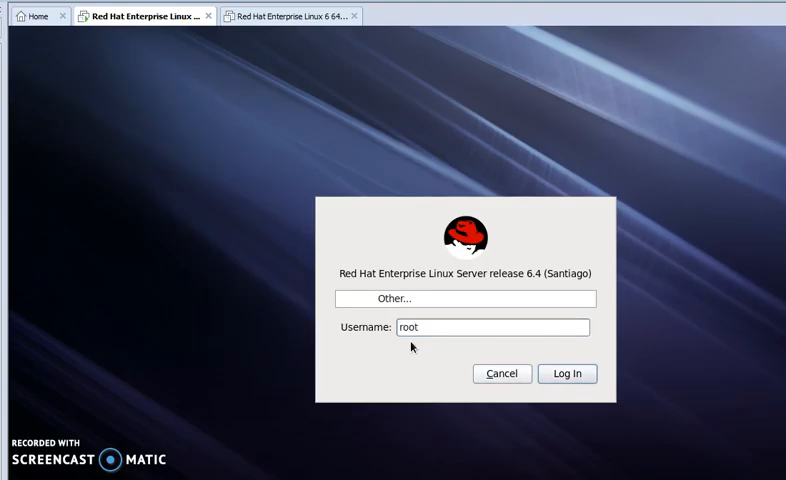
left_click(567, 373)
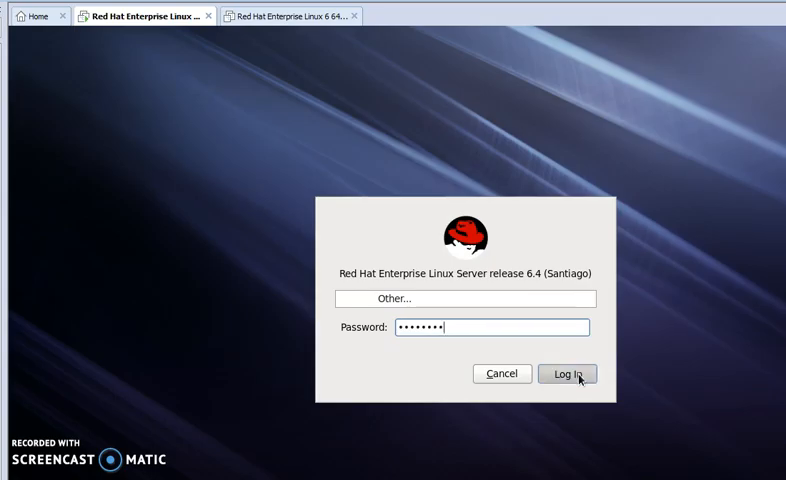
left_click(566, 373)
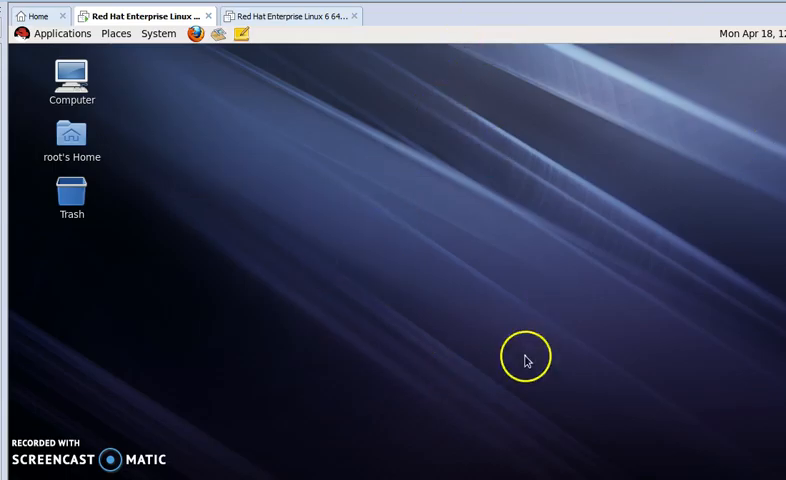
Open a terminal from the desktop's right-click menu and move it higher
right_click(283, 303)
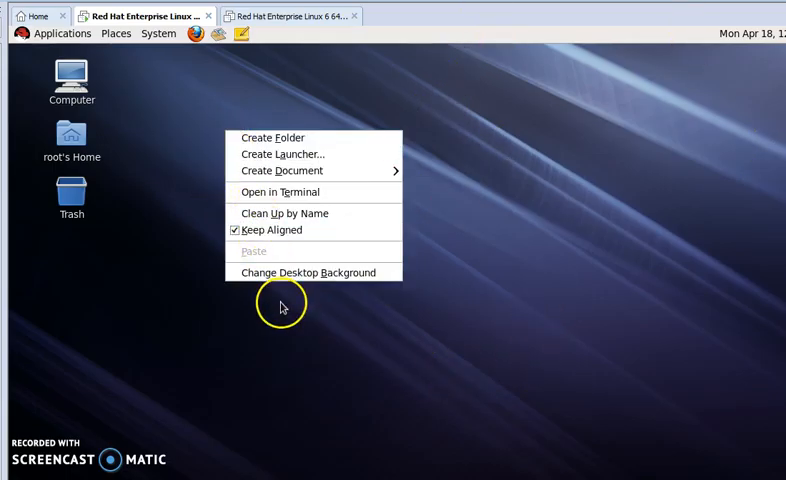
left_click(283, 191)
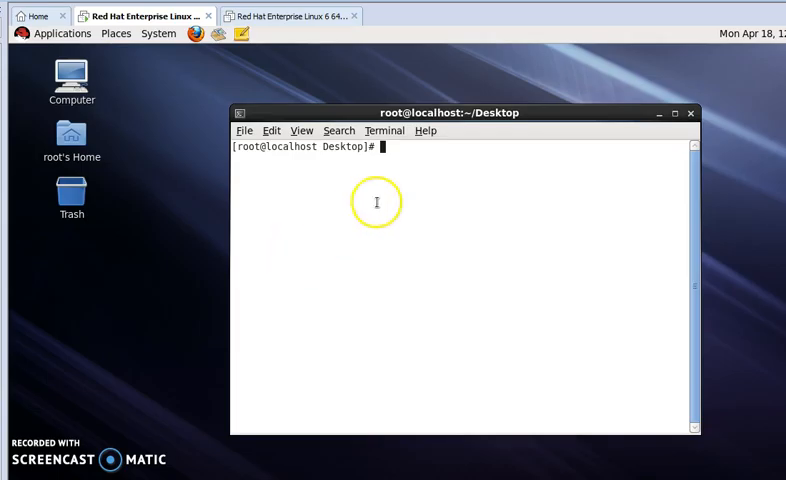
left_click_drag(447, 112, 388, 79)
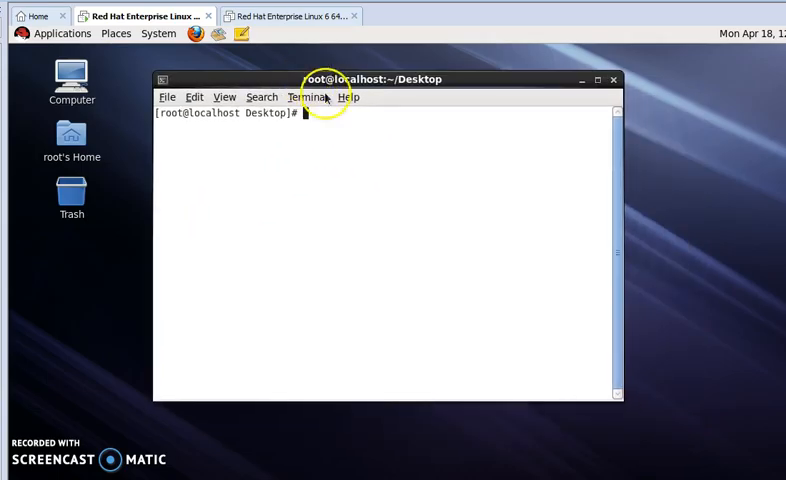
Run df -h, confirming /dev/sdb1 is still mounted on /mount1 and /mount2
type("df")
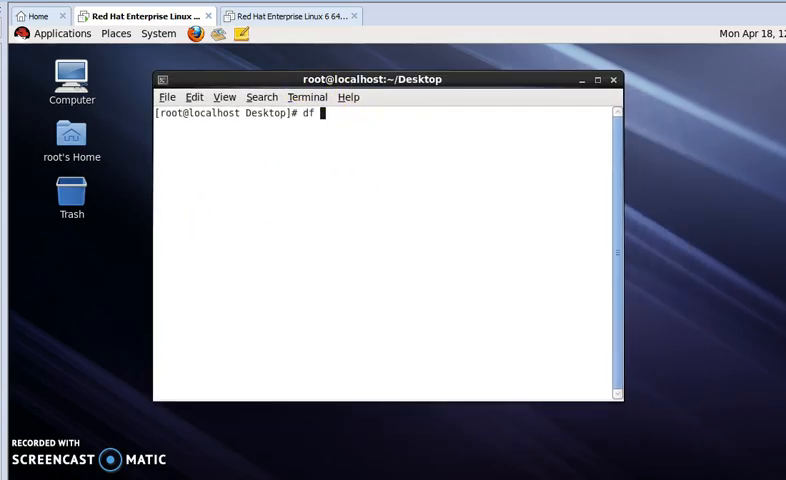
type("-h")
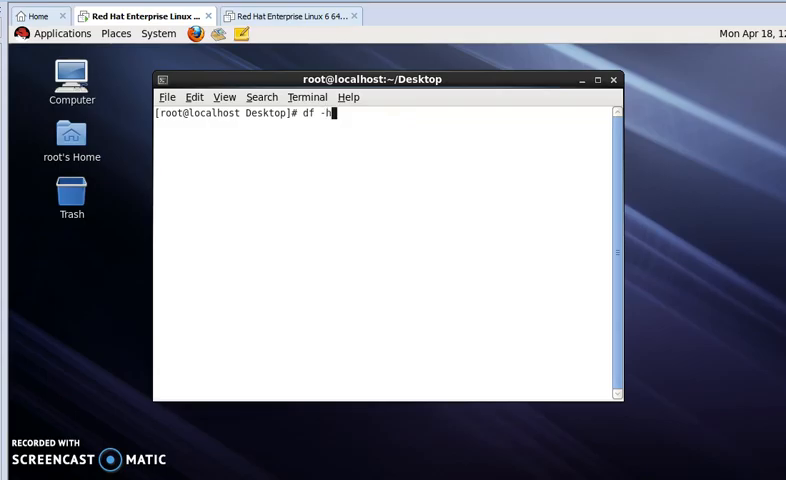
key("Return")
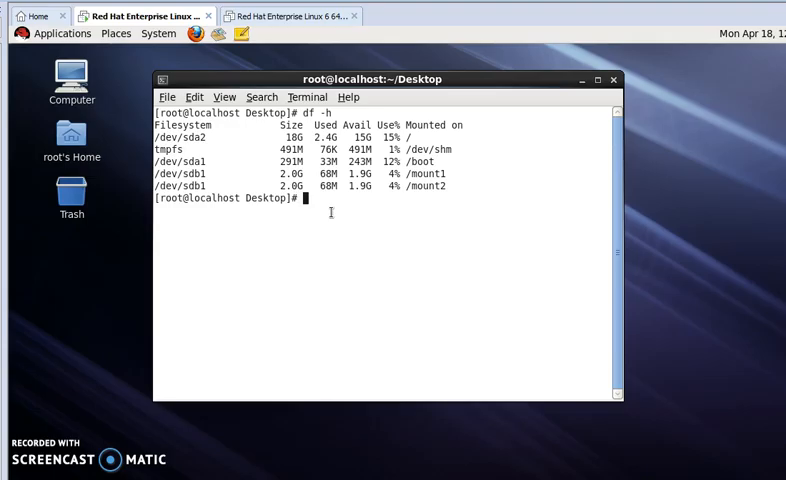
mouse_move(580, 79)
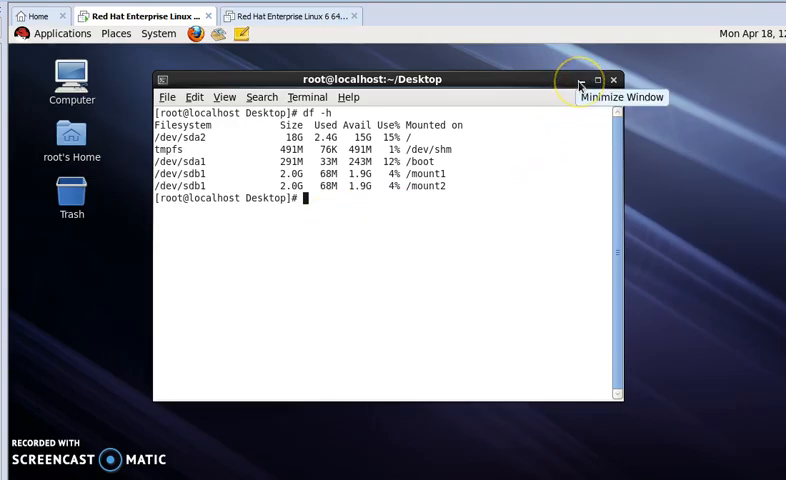
mouse_move(578, 110)
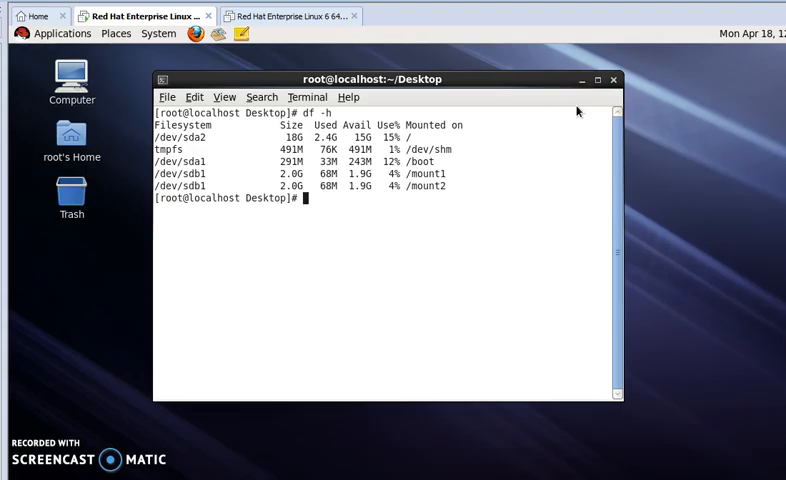
Open /etc/fstab in vim
type("vim")
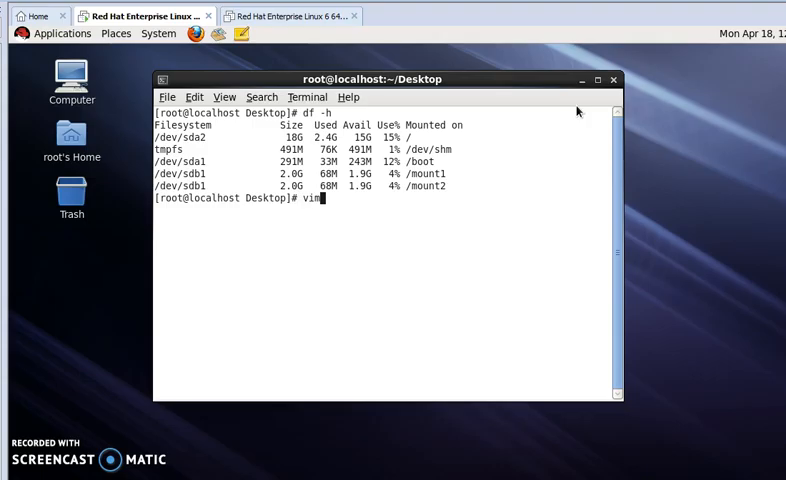
type("/")
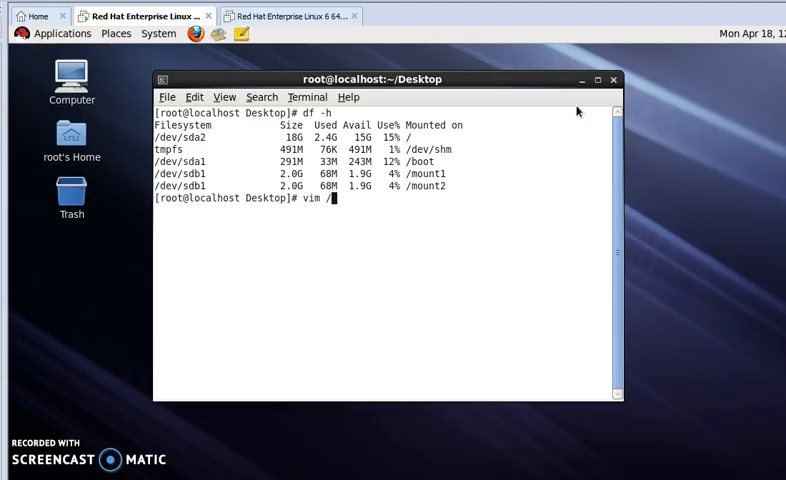
type("etc")
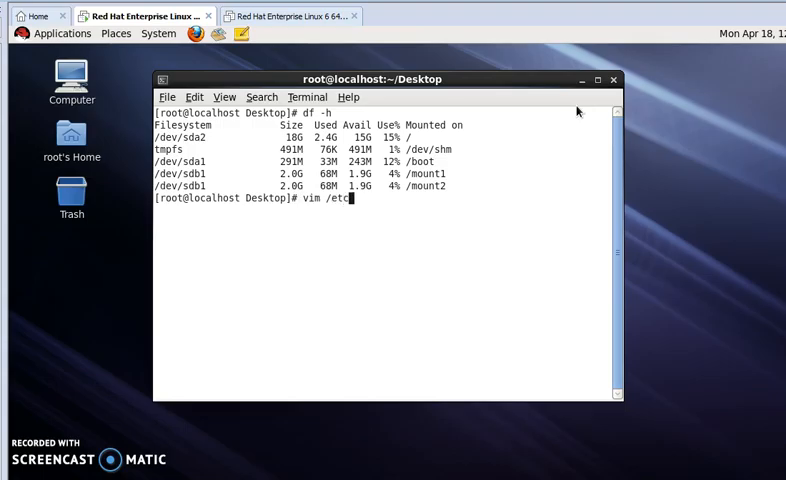
type(".")
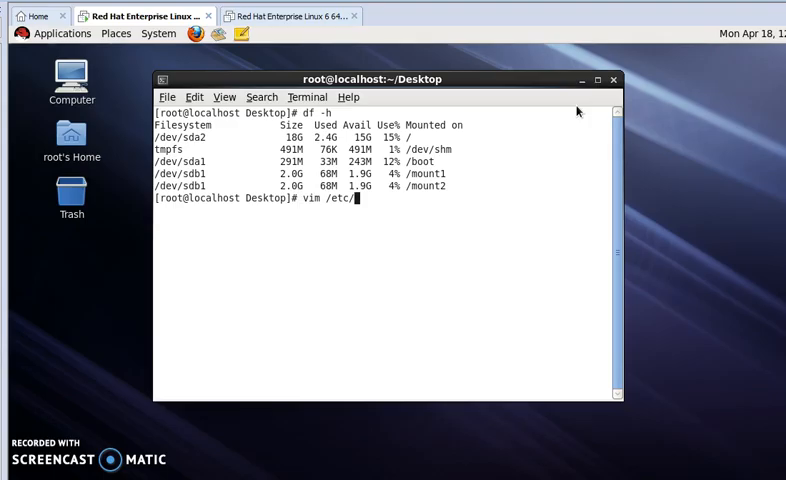
type("fstab")
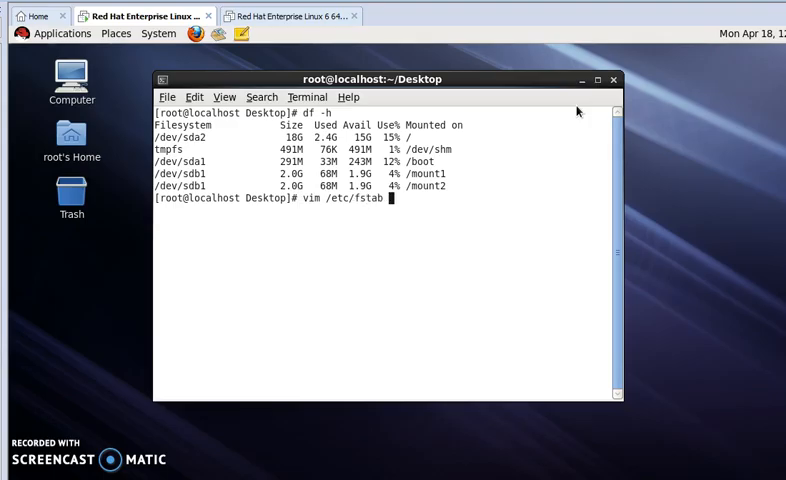
key("Return")
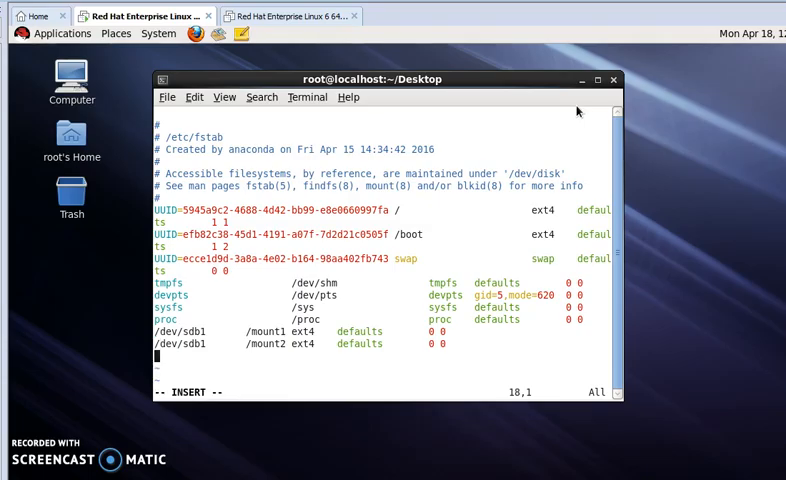
Change the /mount2 entry's device from /dev/sdb1 to /dev/sdb5 and save with :x
key("Up")
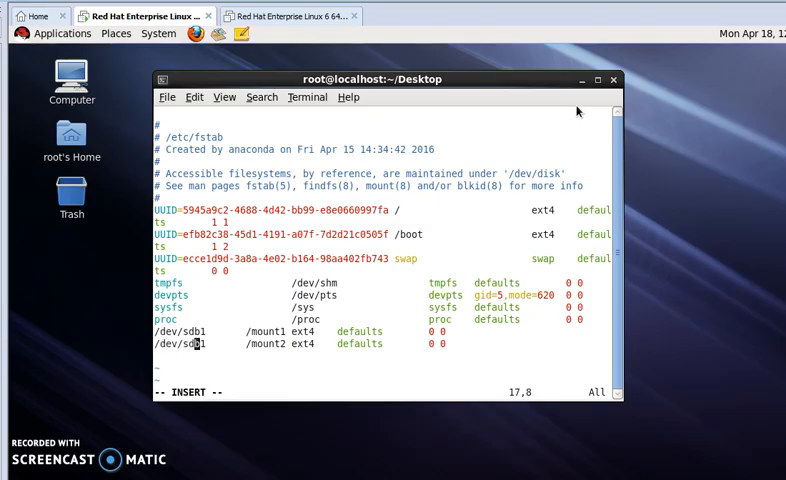
key("Right")
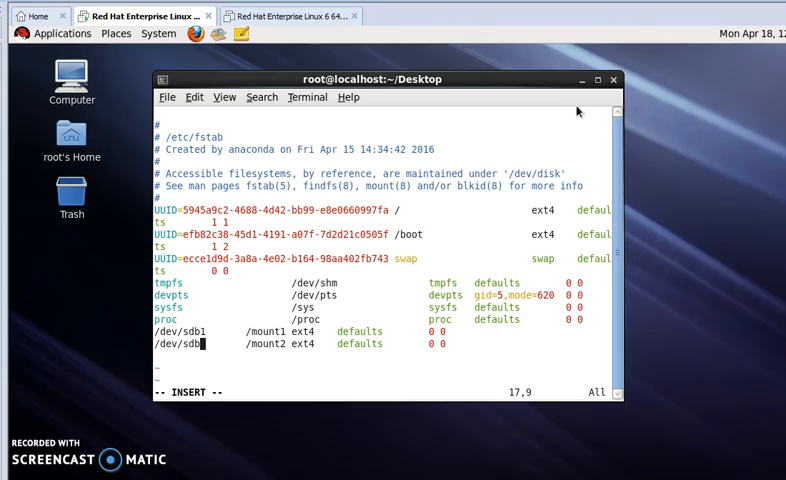
type("5")
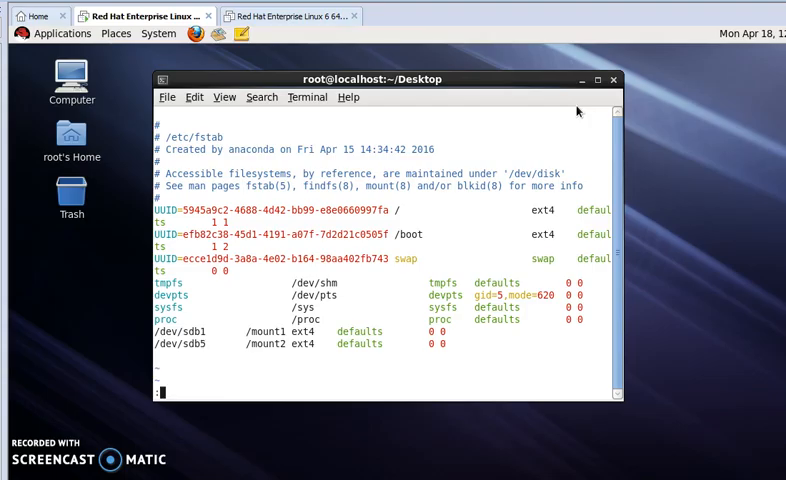
type("x")
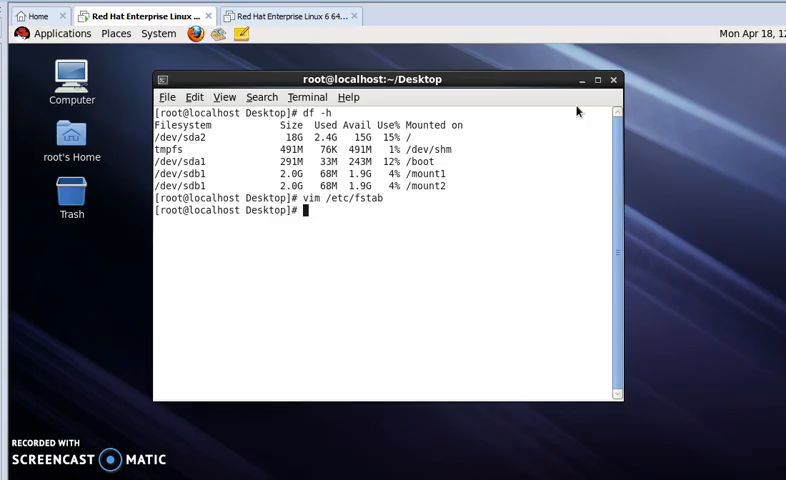
Run mount -a to mount all fstab entries without errors
type("mou")
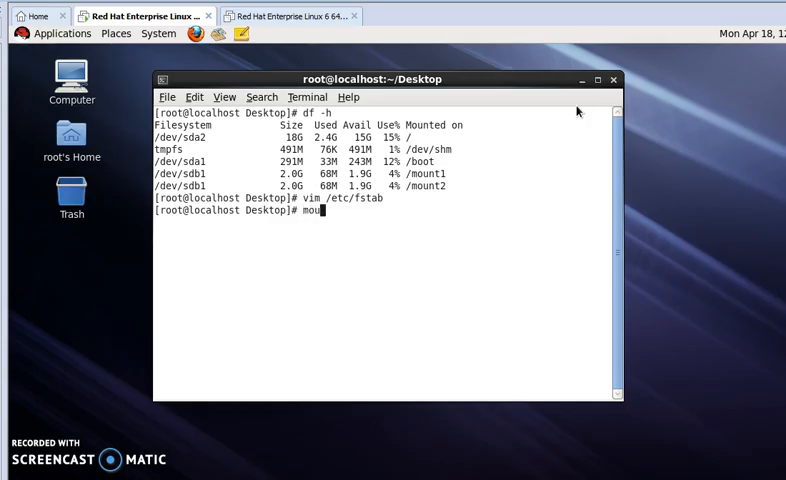
type("nt")
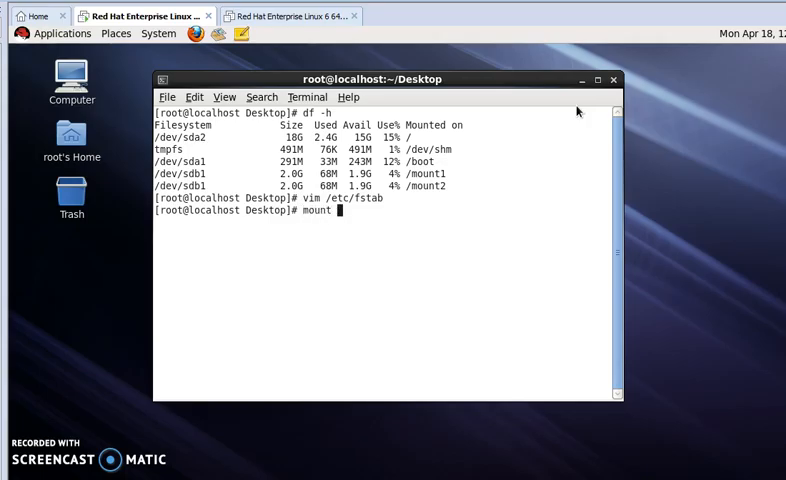
type("-a")
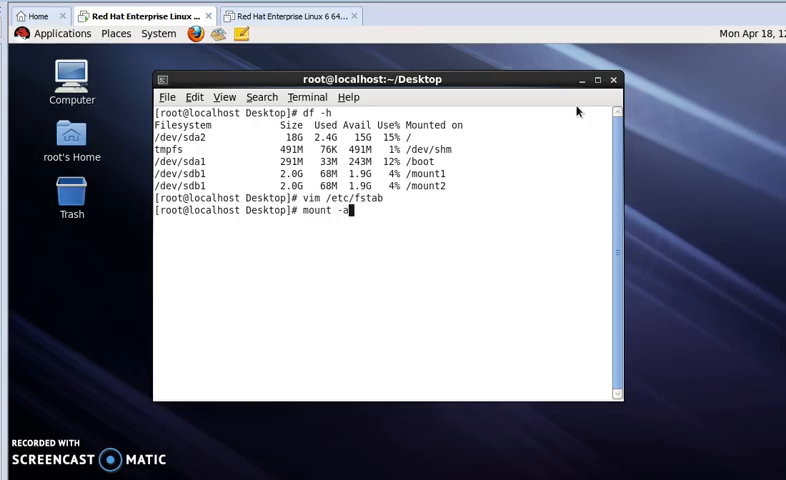
key("Return")
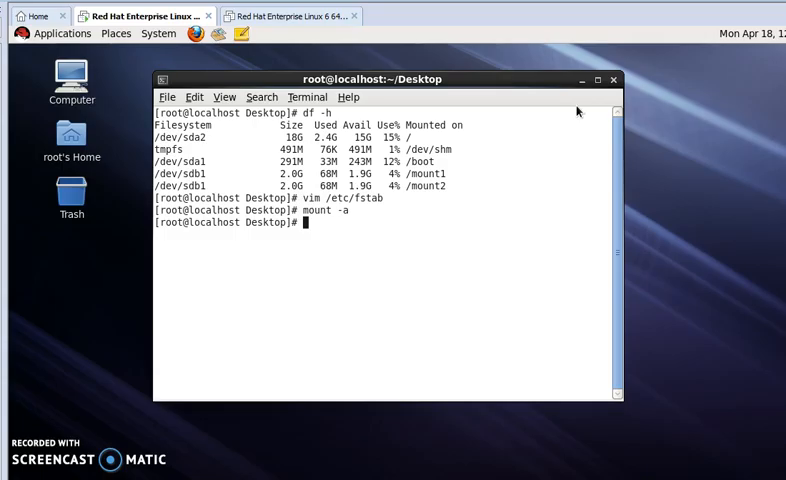
Run df -h and highlight the /dev/sdb5 494M line mounted on /mount2
type("df -h")
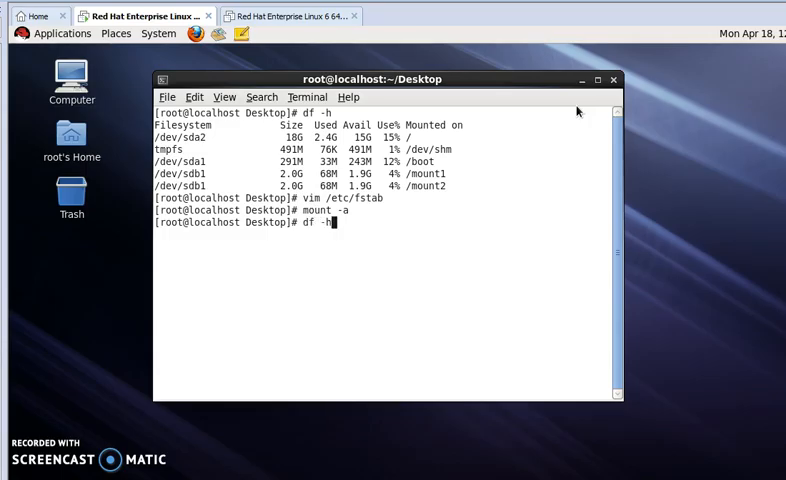
key("Return")
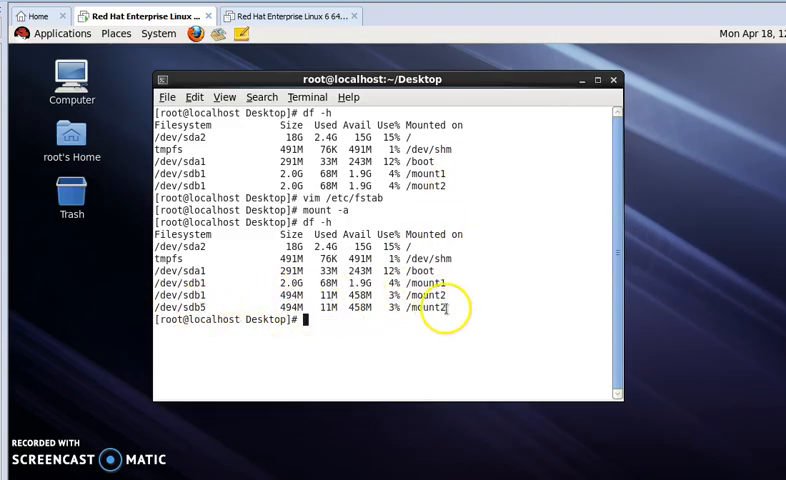
left_click_drag(447, 307, 145, 295)
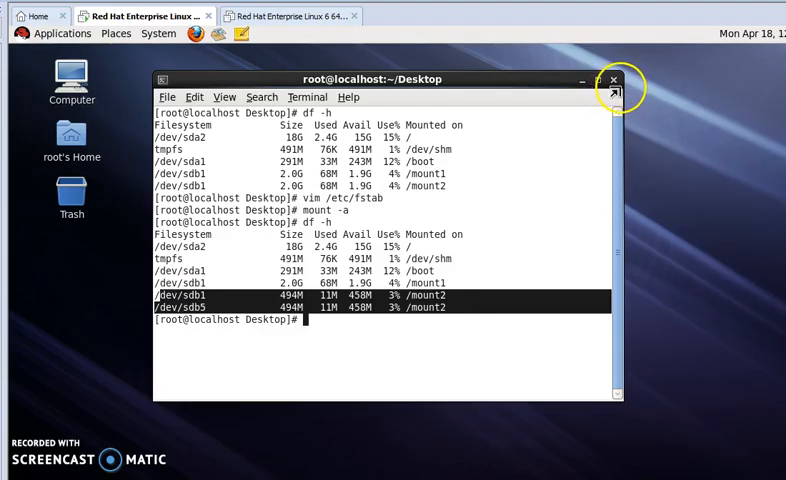
mouse_move(614, 90)
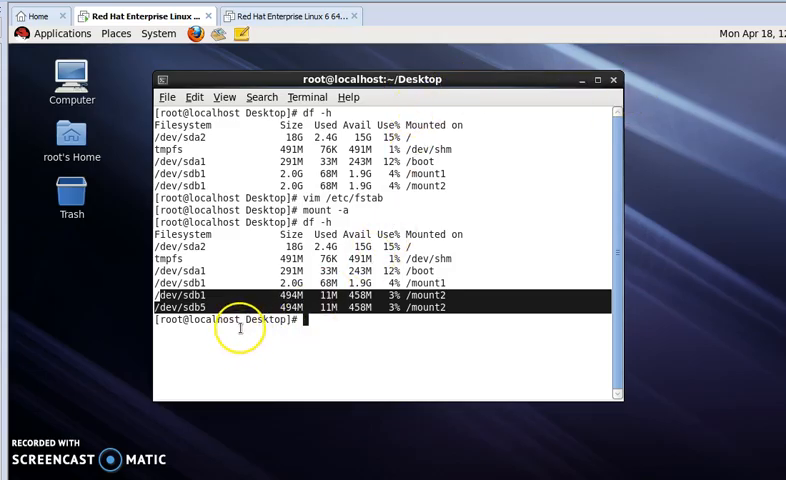
mouse_move(332, 318)
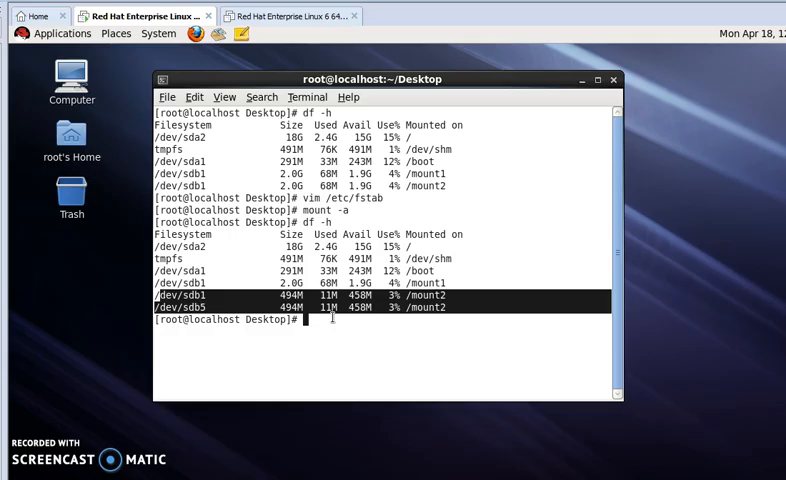
mouse_move(108, 176)
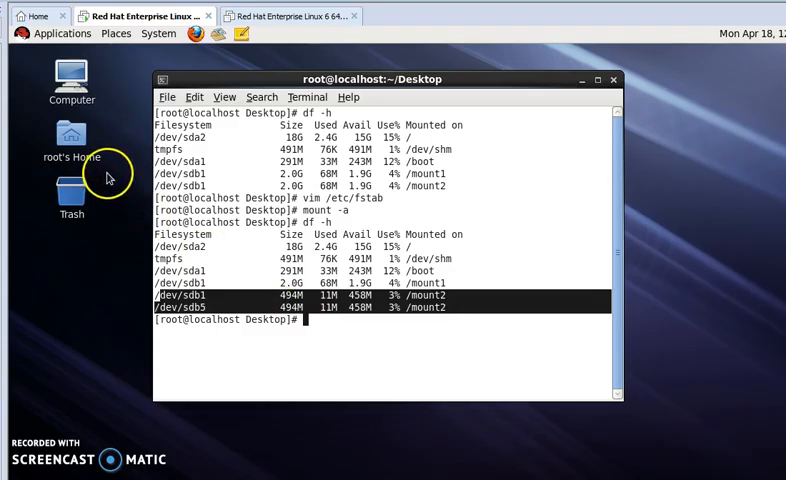
mouse_move(597, 113)
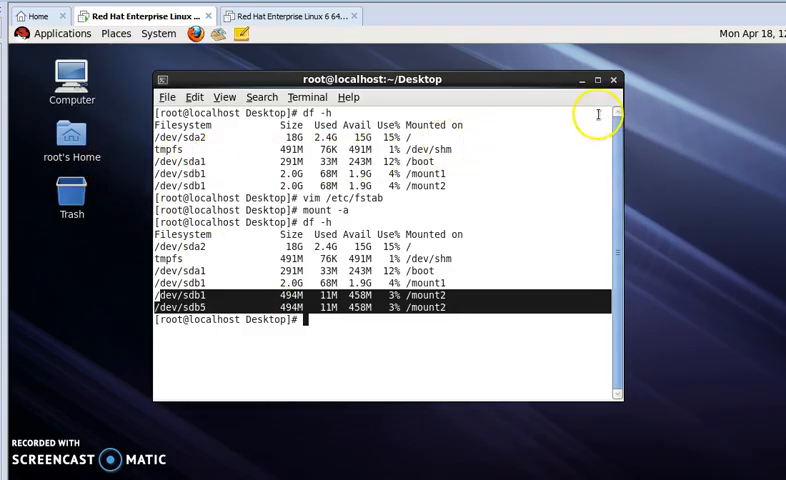
Minimize the terminal and browse Computer to mount1, opening its empty lost+found folder
left_click(613, 79)
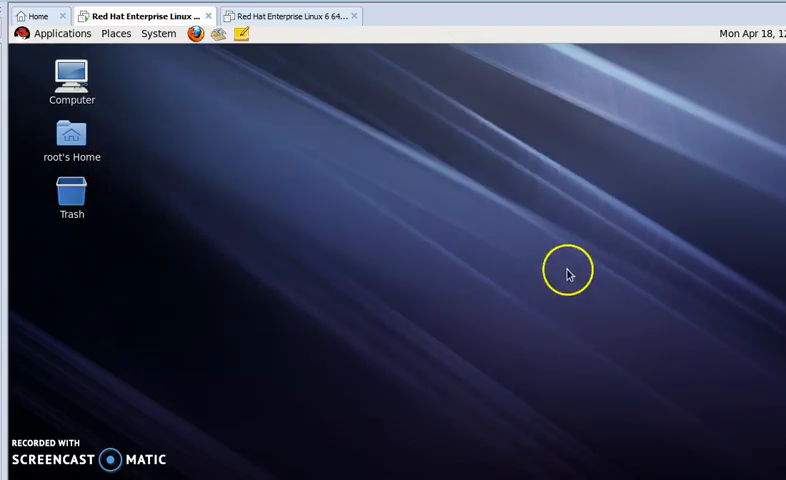
mouse_move(197, 147)
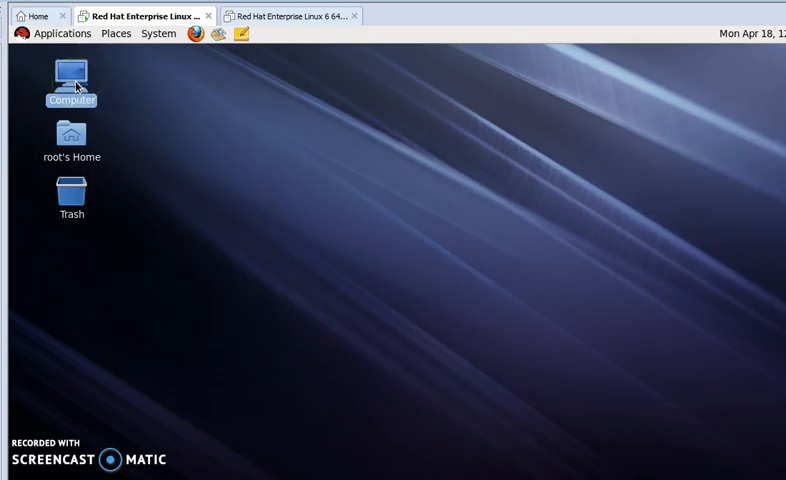
double_click(71, 73)
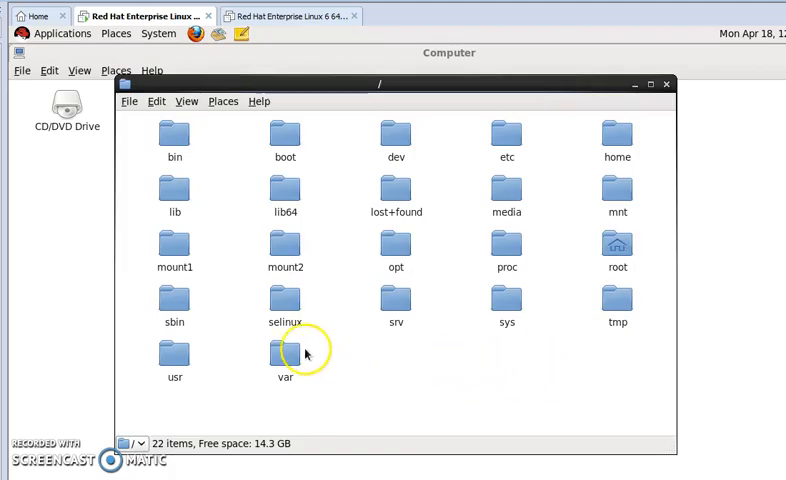
double_click(175, 243)
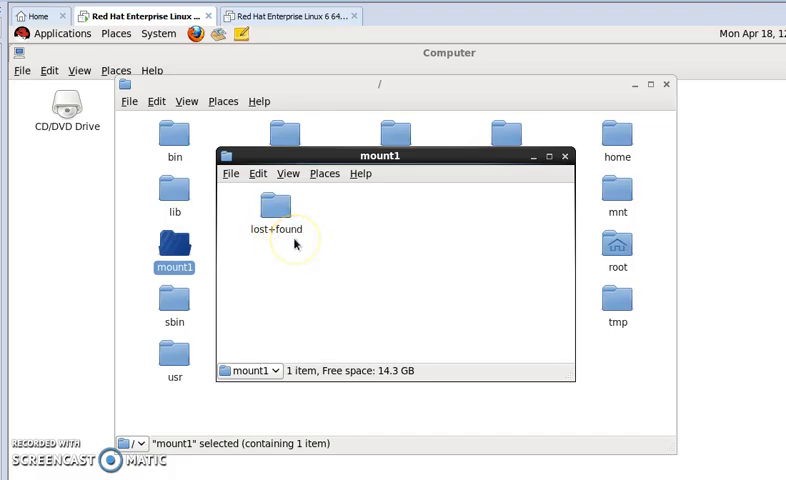
mouse_move(296, 247)
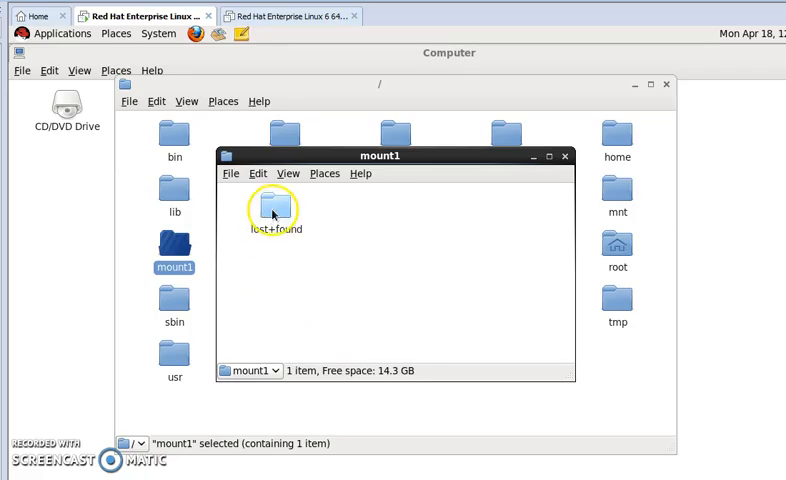
double_click(271, 207)
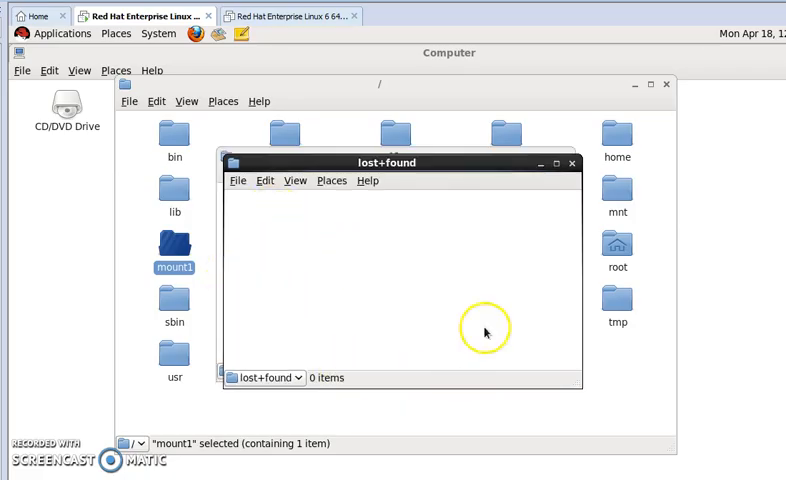
mouse_move(378, 308)
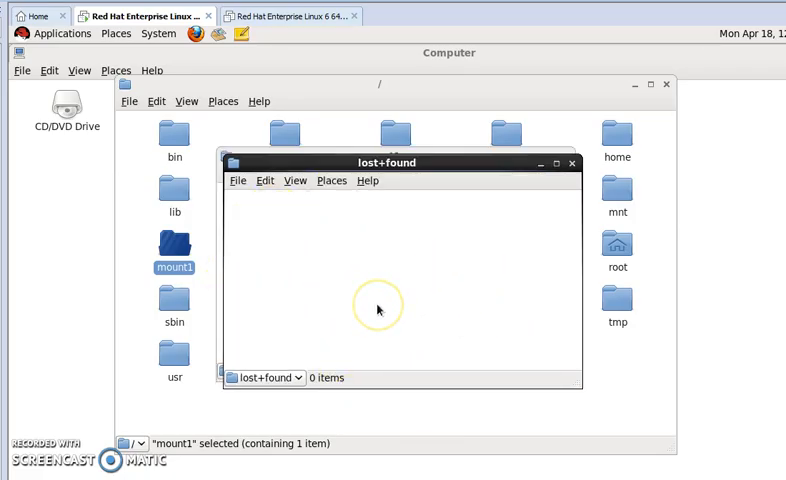
mouse_move(586, 184)
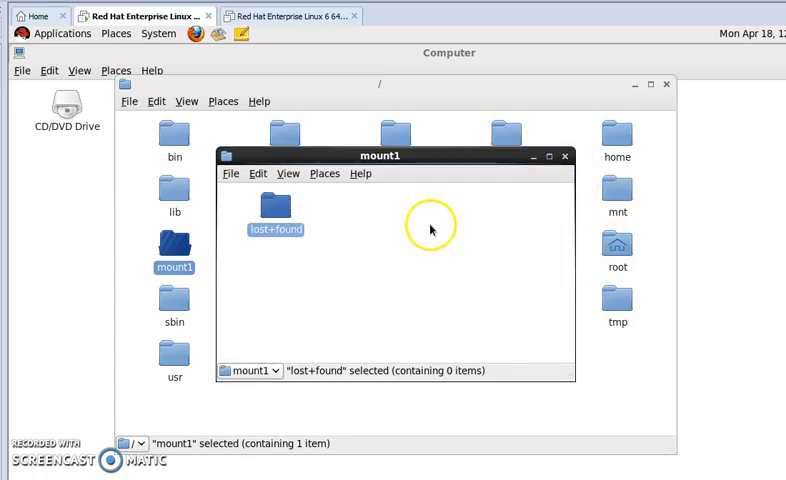
mouse_move(565, 157)
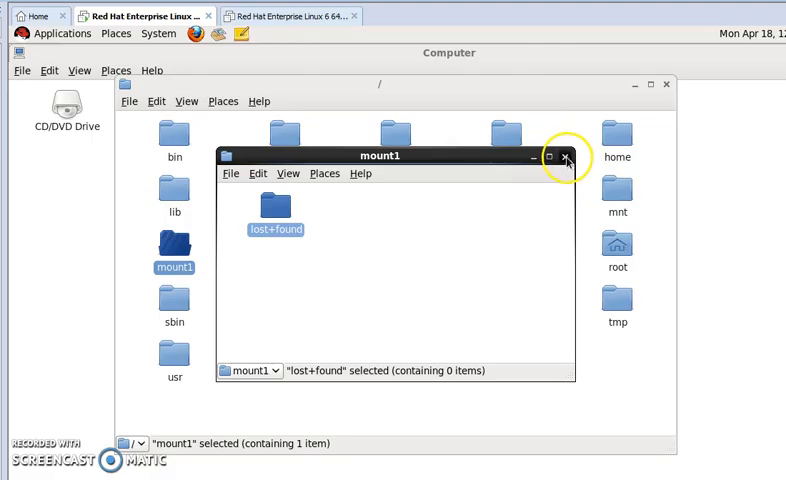
Close mount1, view mount2's lost+found with 458 MB free, then close mount2 and root windows
left_click(568, 156)
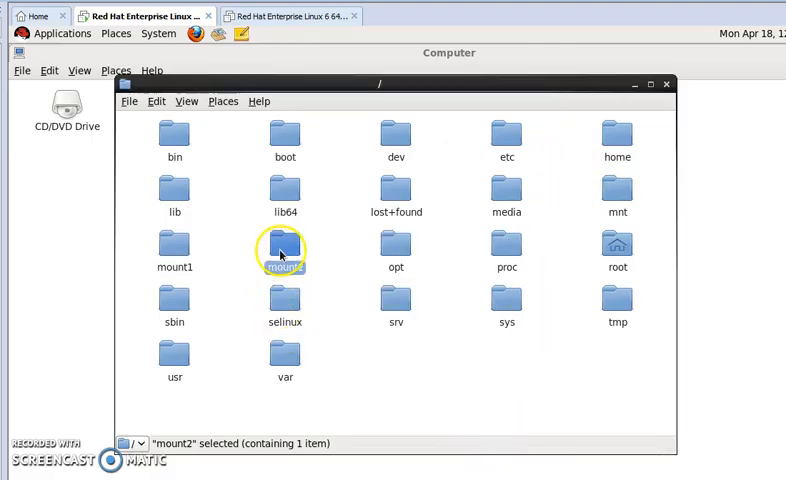
double_click(285, 245)
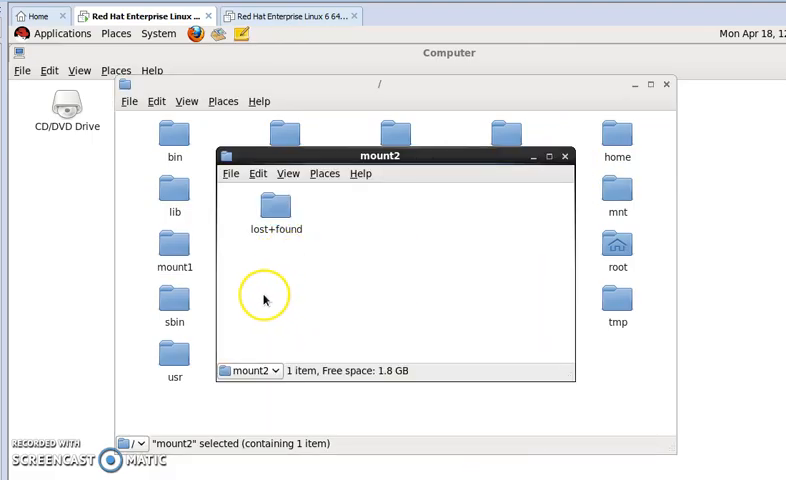
left_click(277, 205)
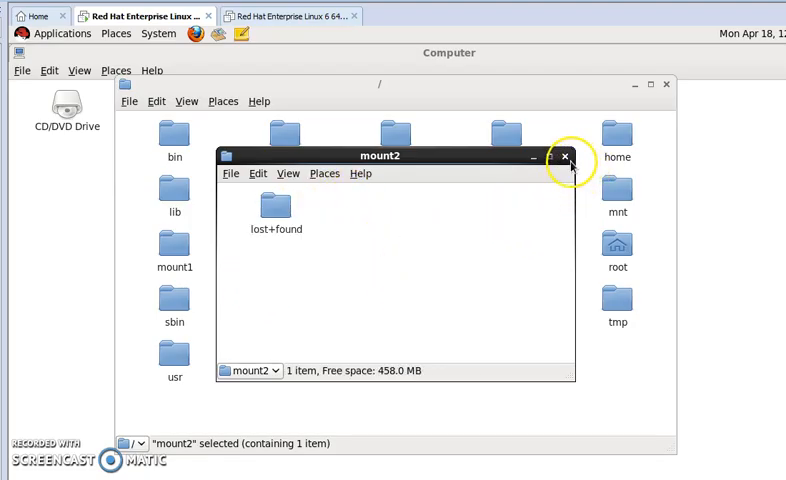
left_click(567, 157)
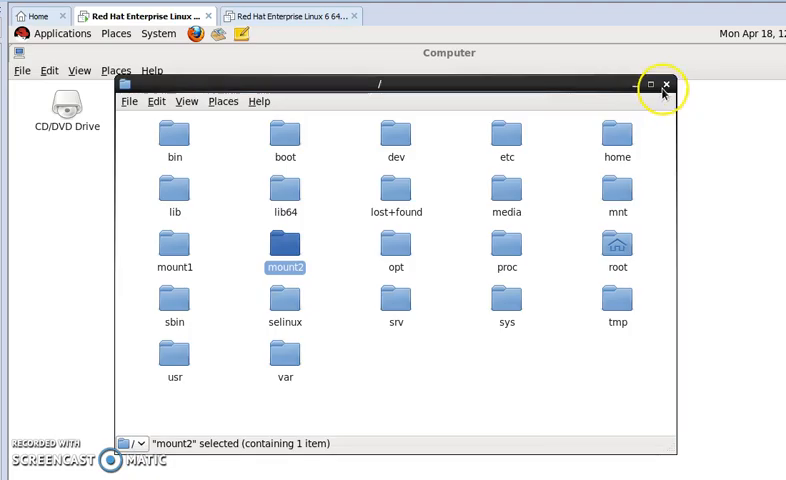
left_click(666, 84)
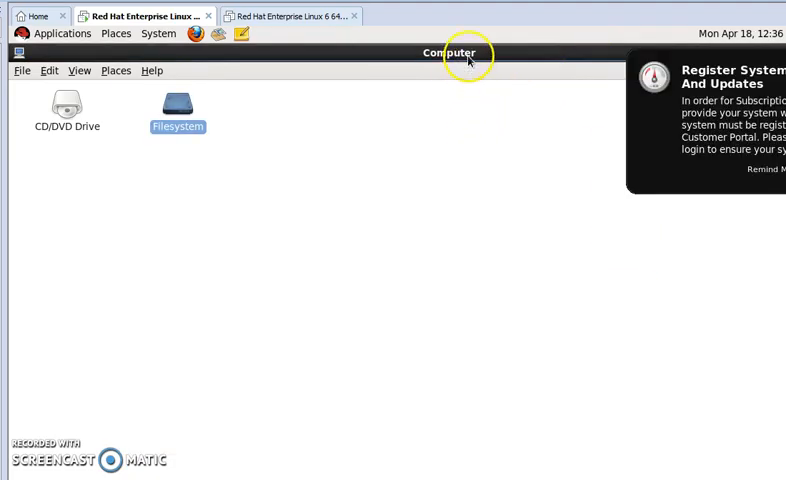
Restore the full-screen Computer window and close it
left_click(546, 110)
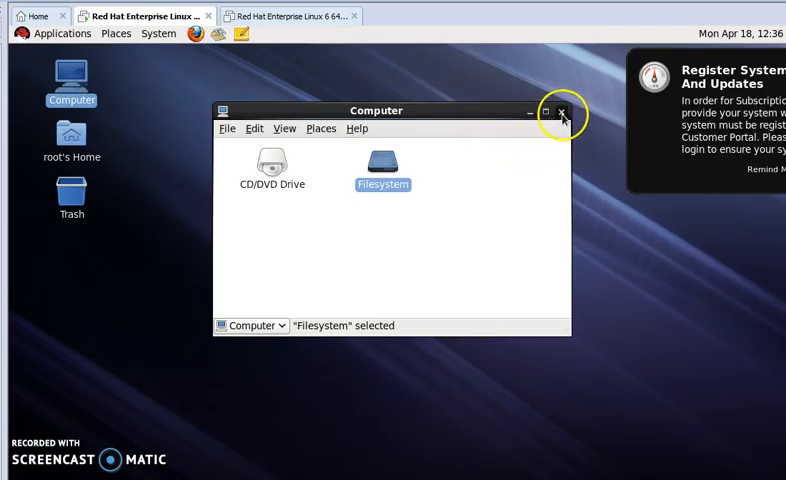
left_click(563, 111)
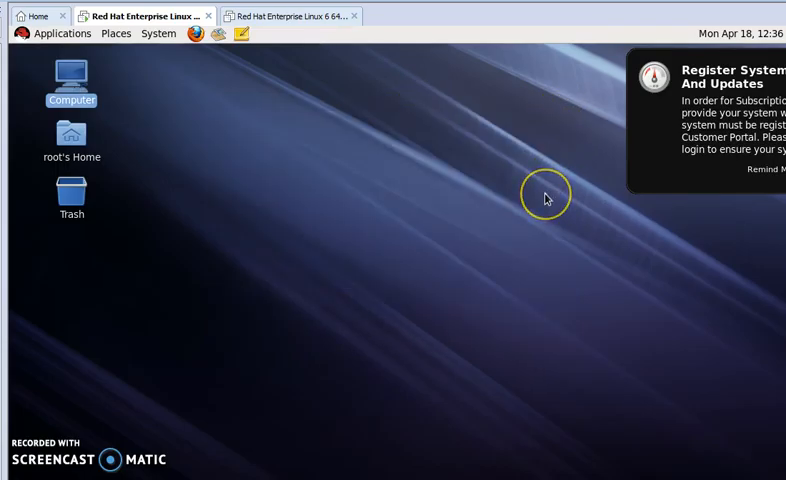
mouse_move(546, 197)
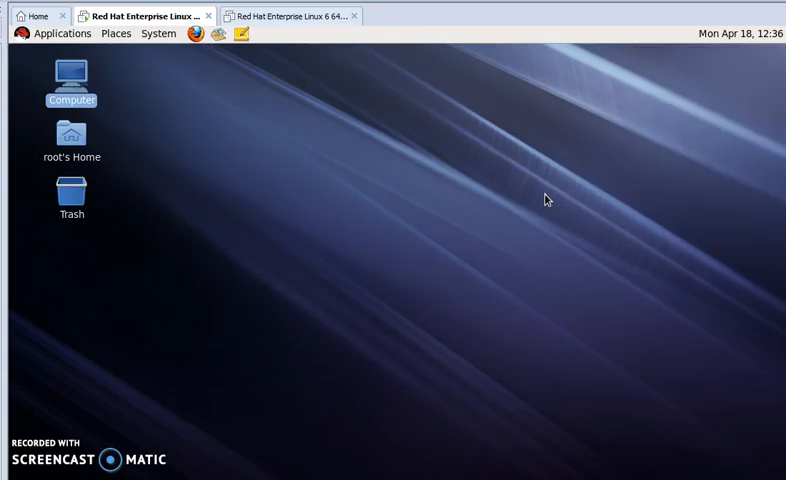
mouse_move(552, 207)
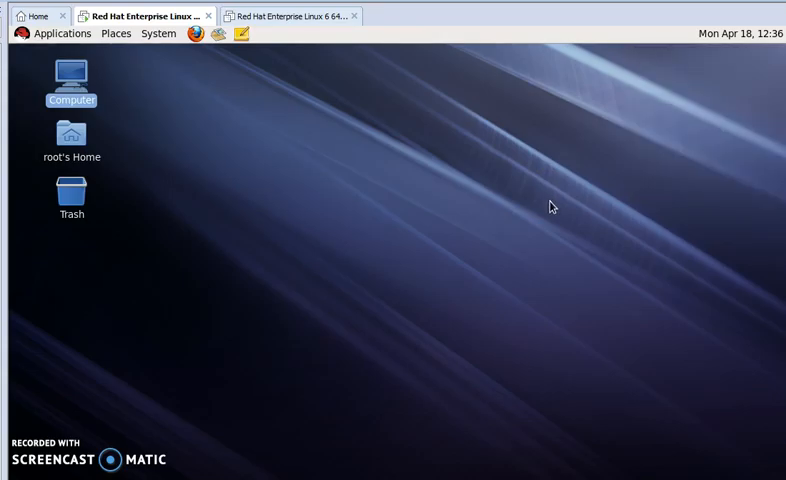